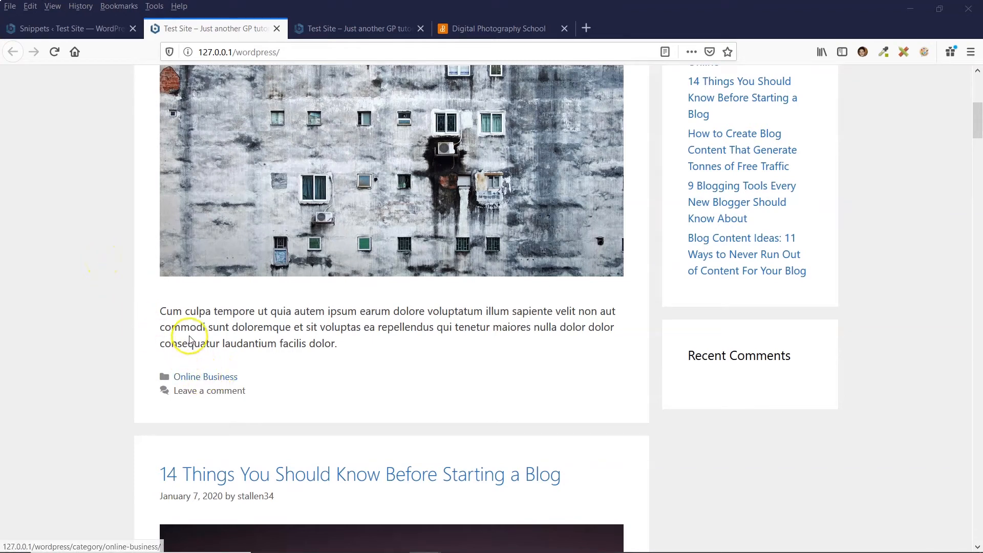
mouse_move(164, 247)
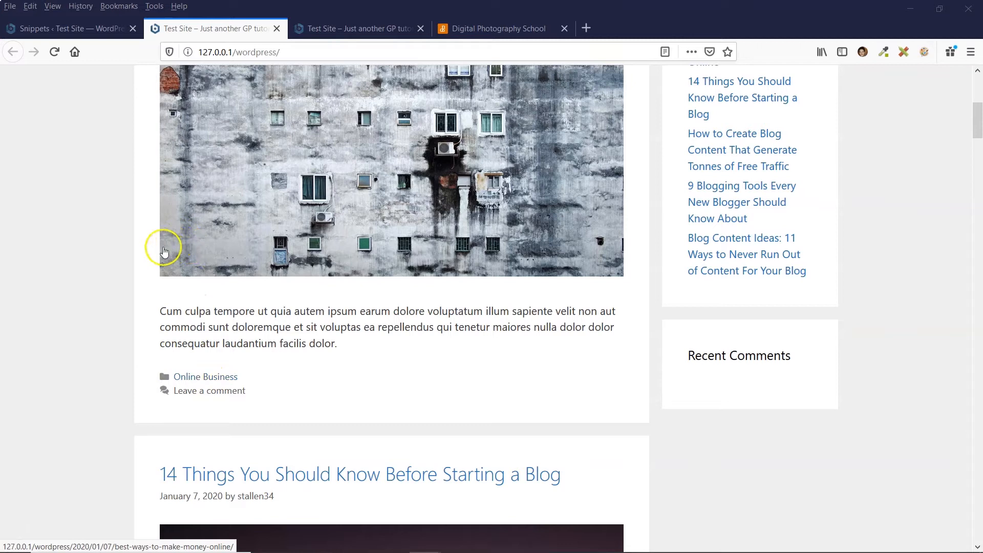
mouse_move(183, 247)
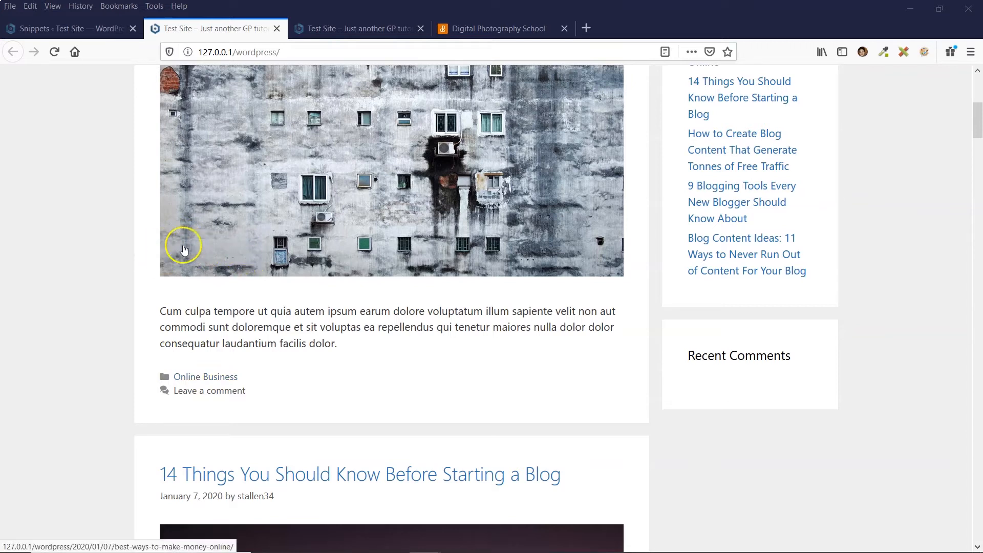
mouse_move(226, 262)
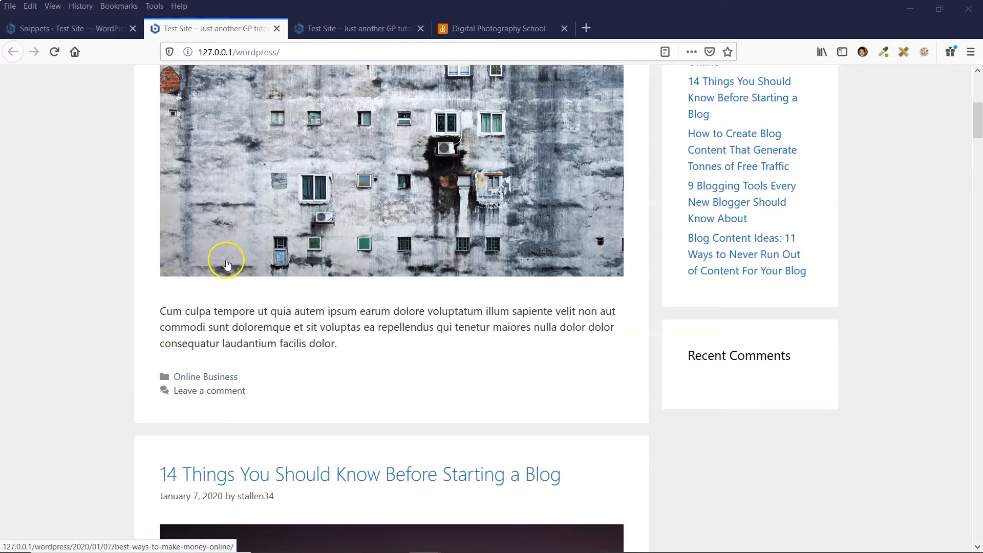
Show the test site version with the green Online Business label over the featured image.
left_click(357, 28)
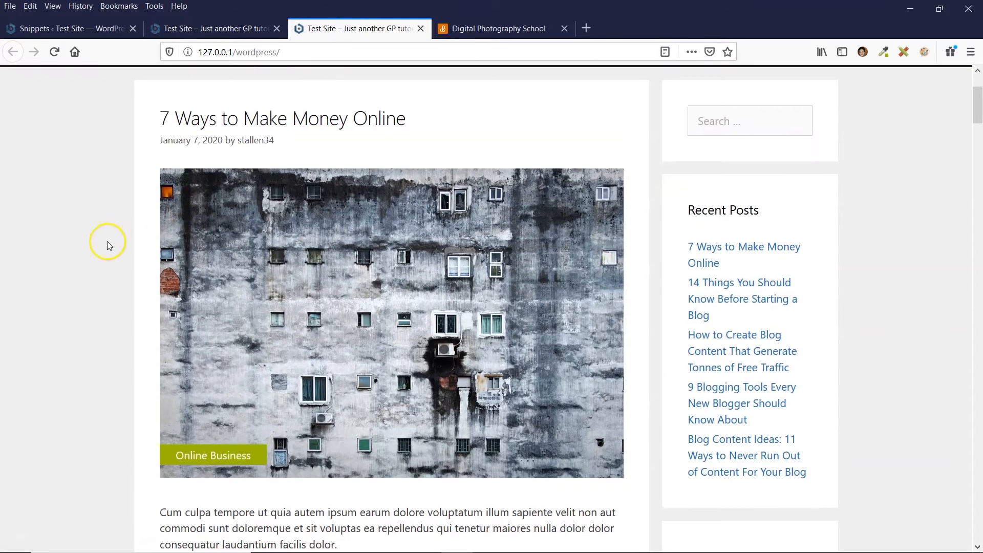
scroll("down", 3)
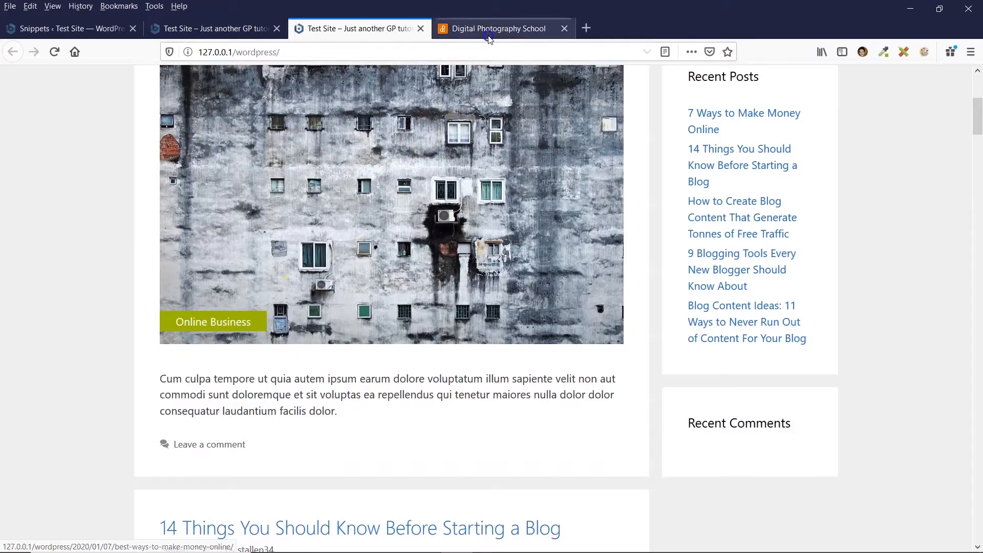
Bring up the Digital Photography School reference site with green author labels on its images.
left_click(498, 29)
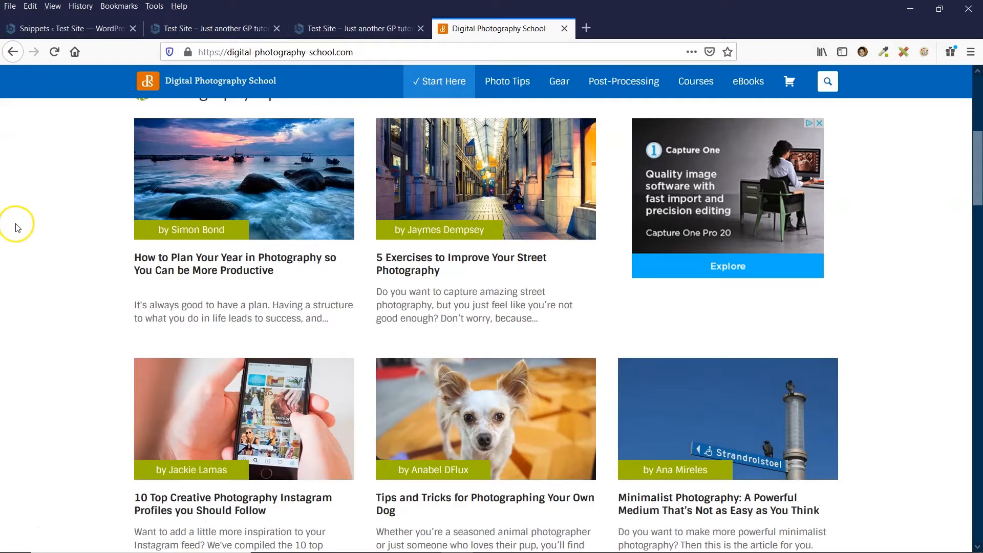
mouse_move(186, 234)
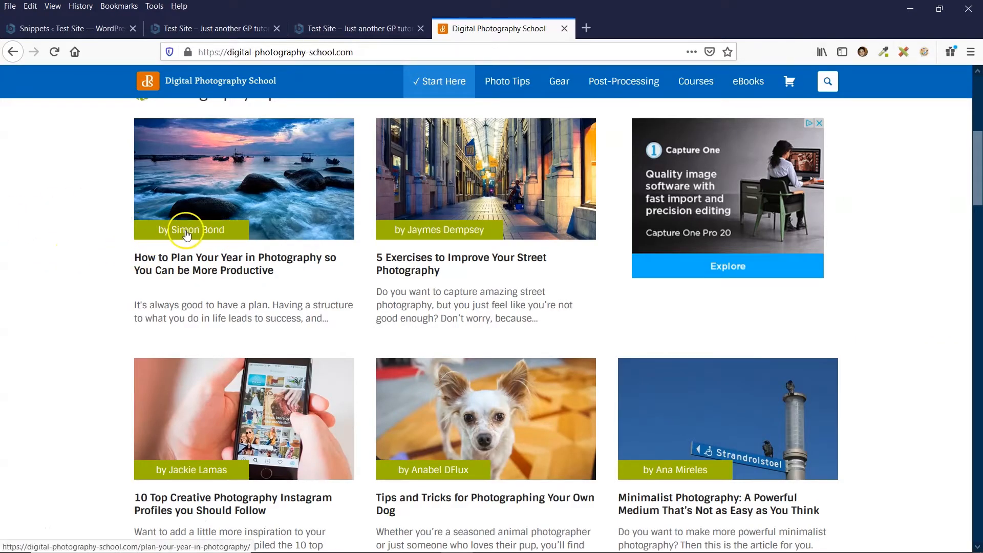
mouse_move(190, 236)
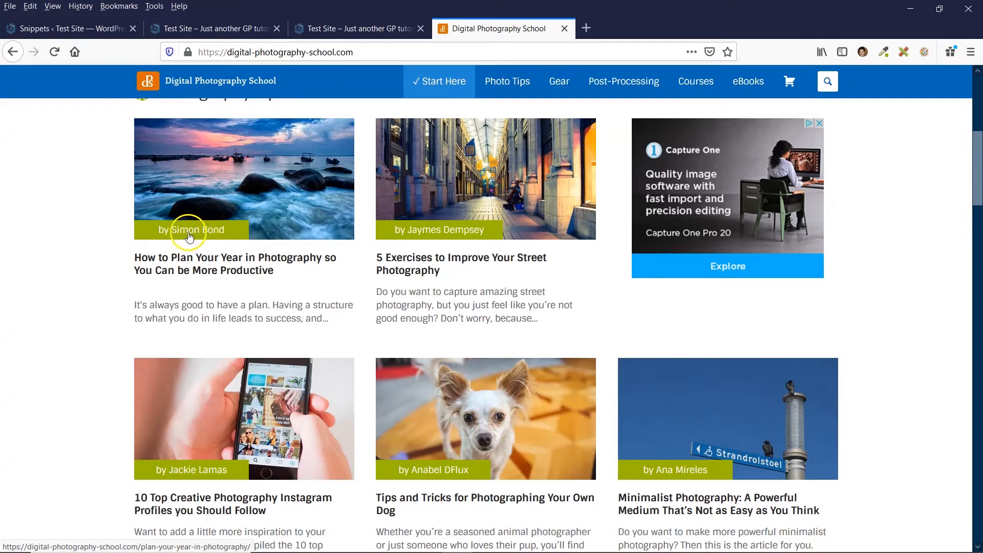
mouse_move(146, 236)
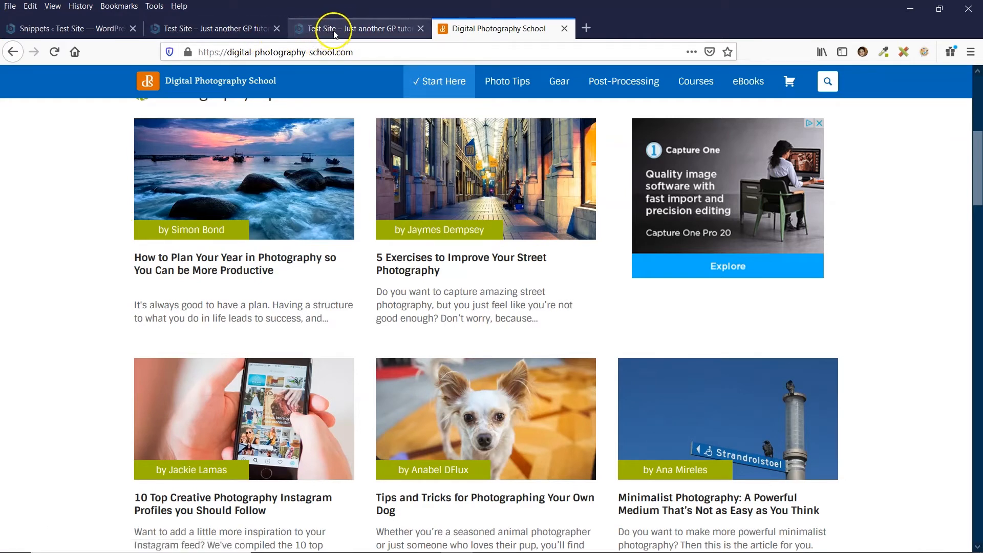
mouse_move(339, 29)
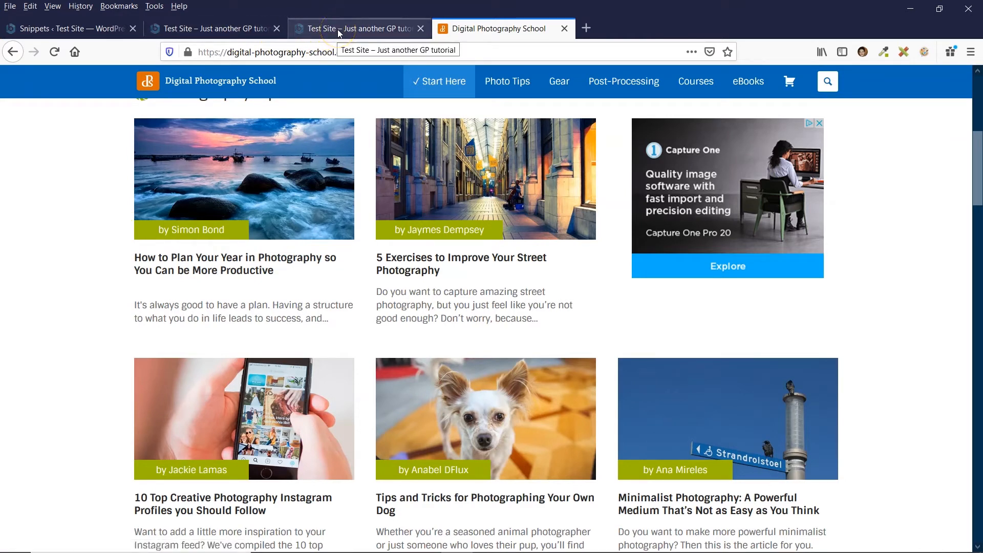
Return to the overlay test site and scroll its blog page back to the top.
left_click(213, 29)
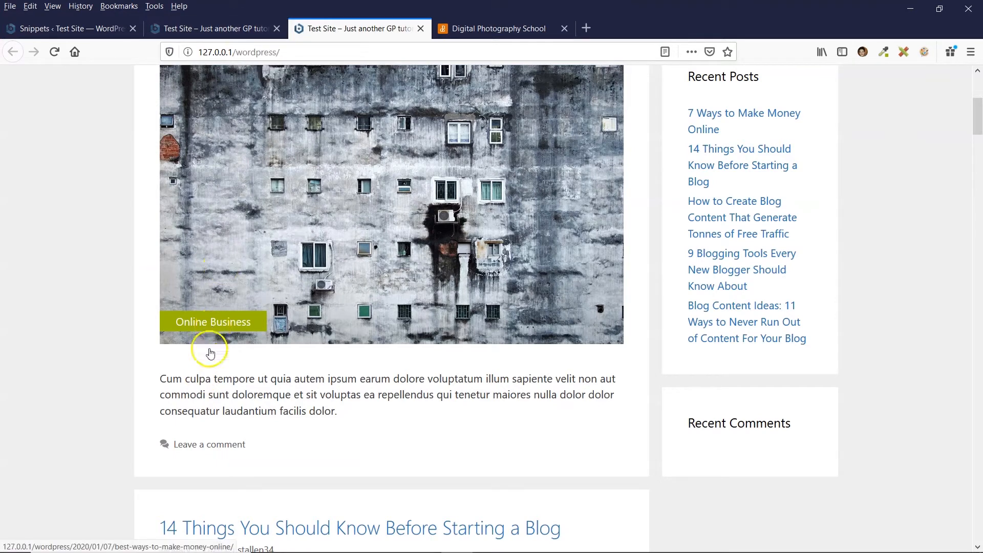
mouse_move(207, 324)
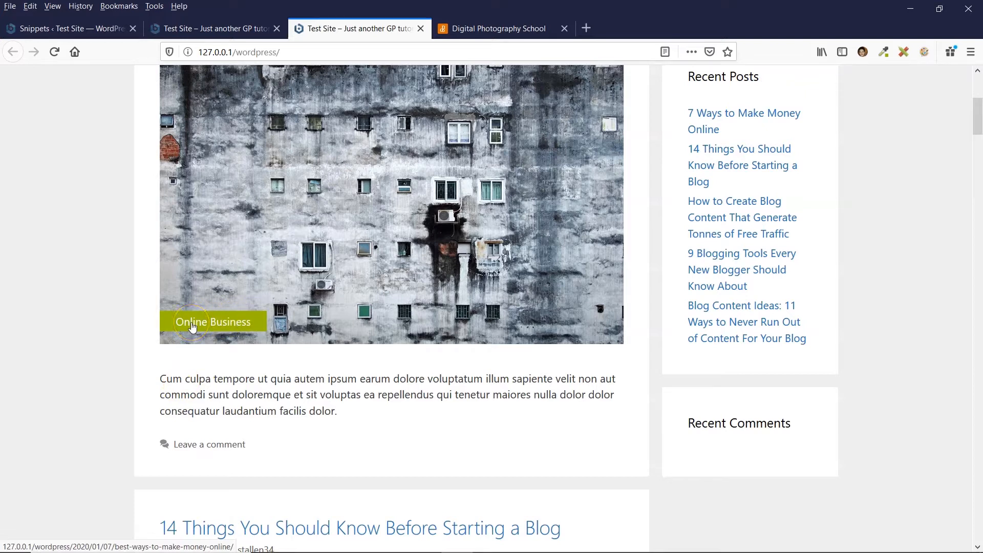
mouse_move(225, 328)
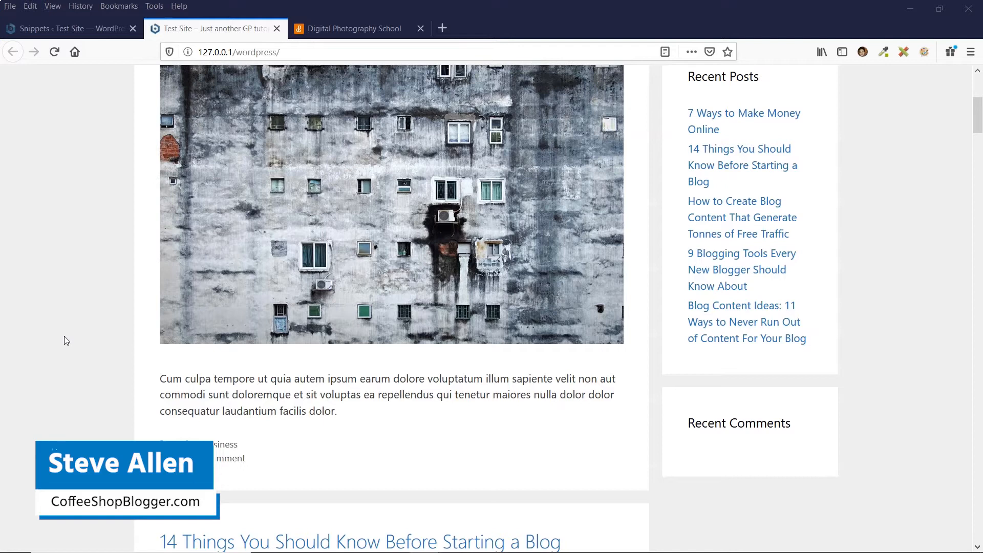
scroll("up", 3)
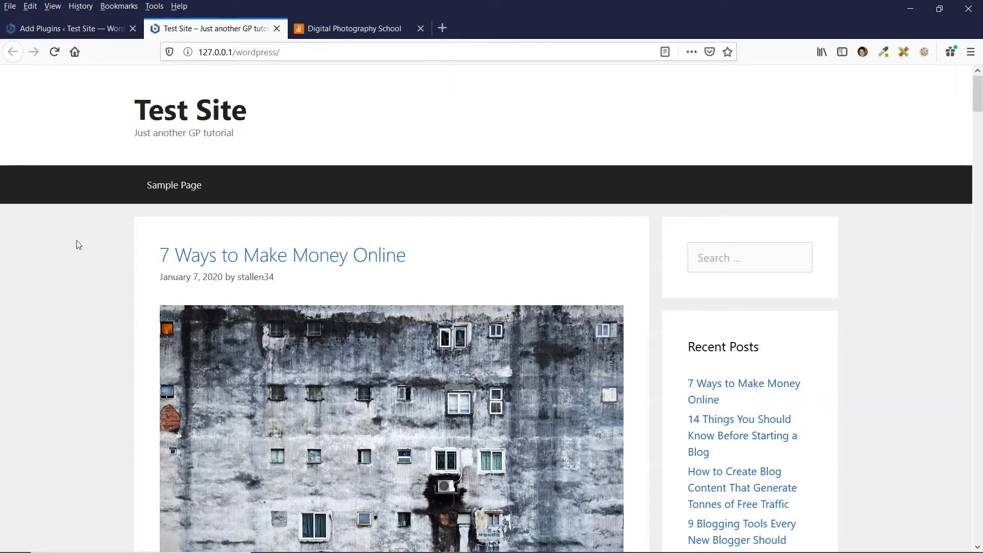
Search the plugin directory for 'code snippets' and activate the Code Snippets plugin.
left_click(69, 29)
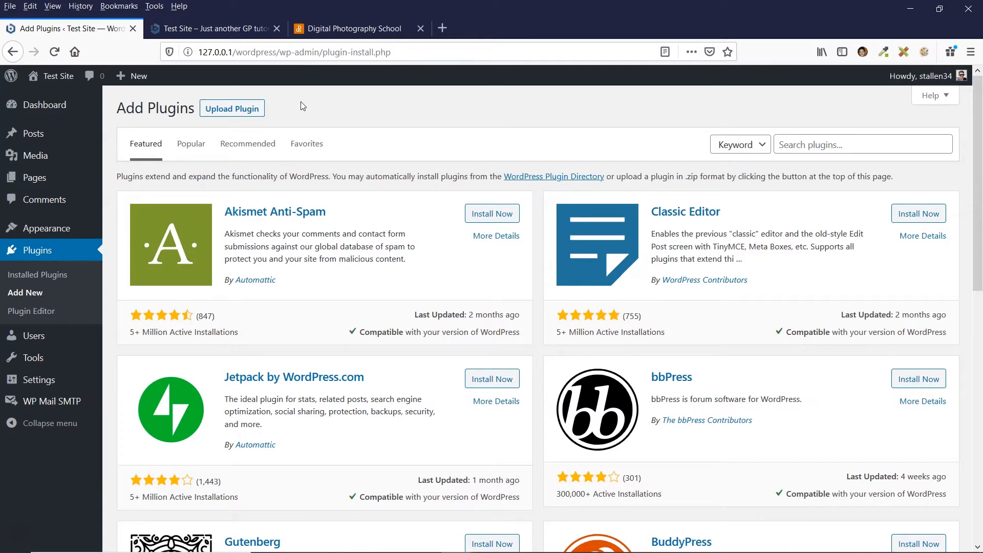
mouse_move(314, 104)
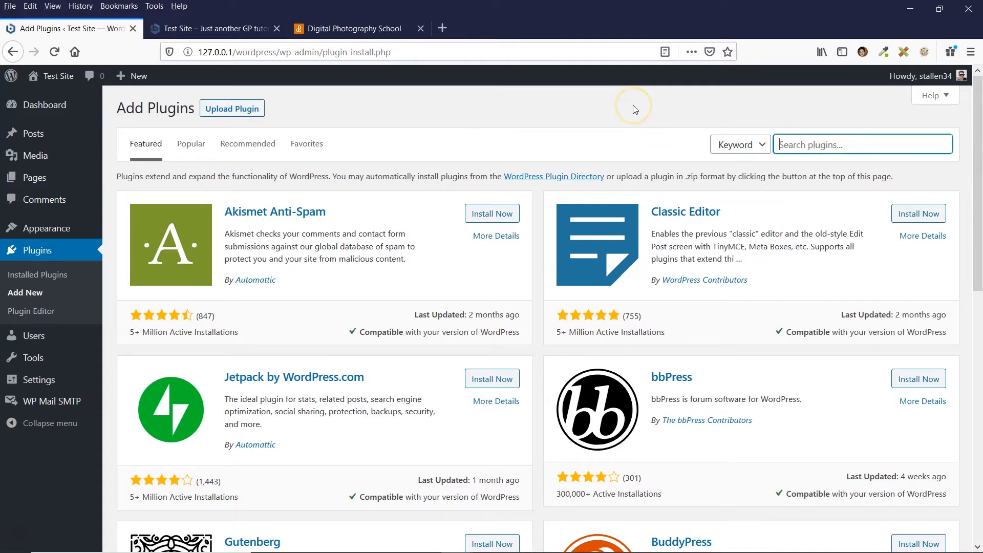
type("code")
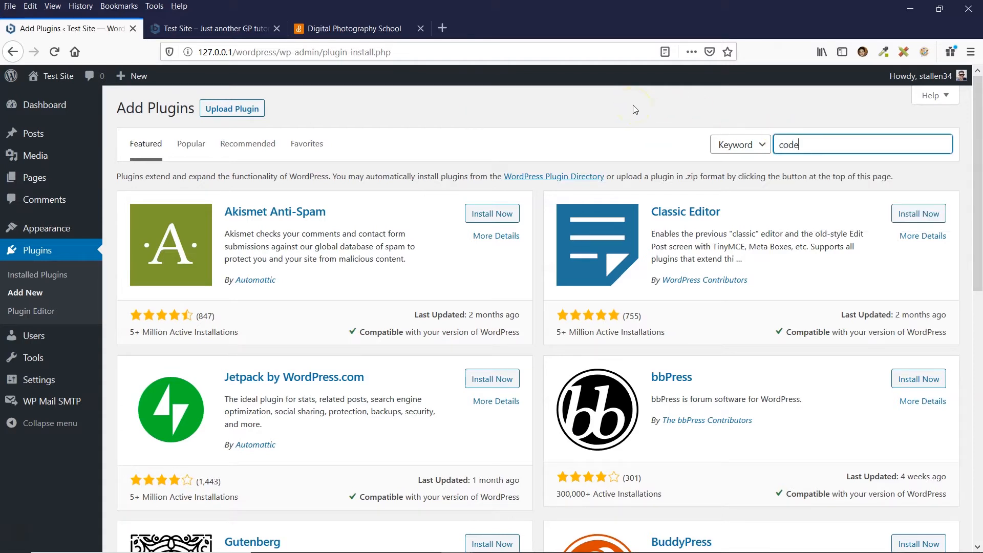
type("snippe")
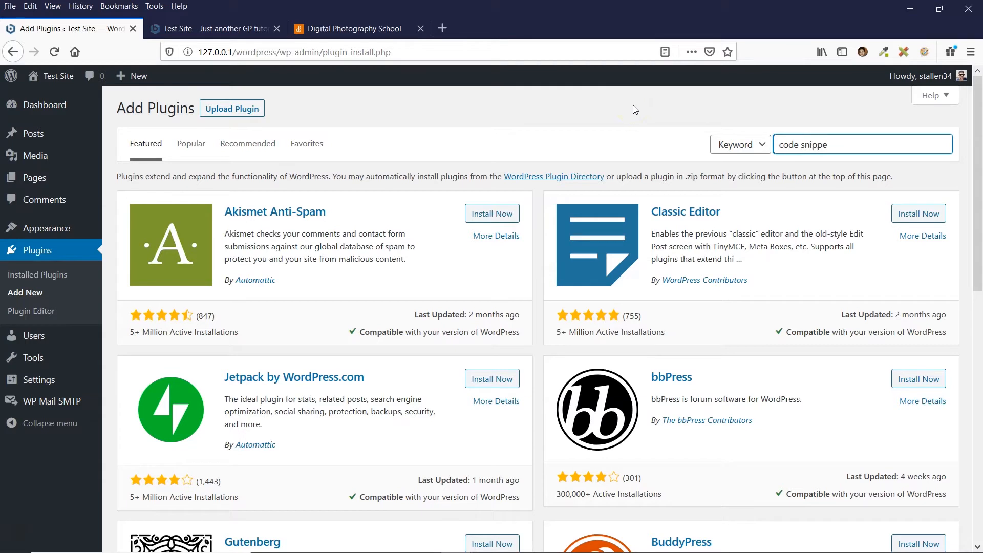
key("Return")
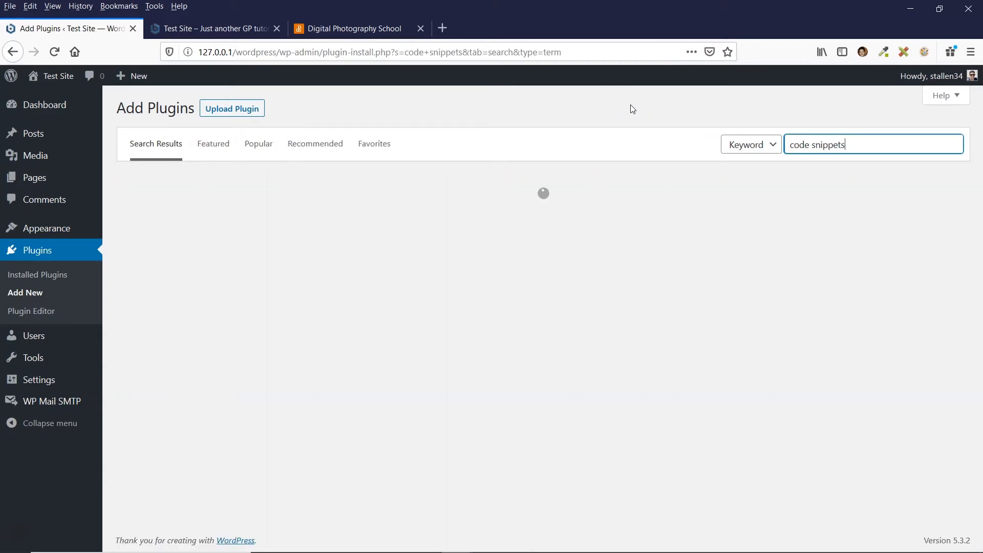
key("Return")
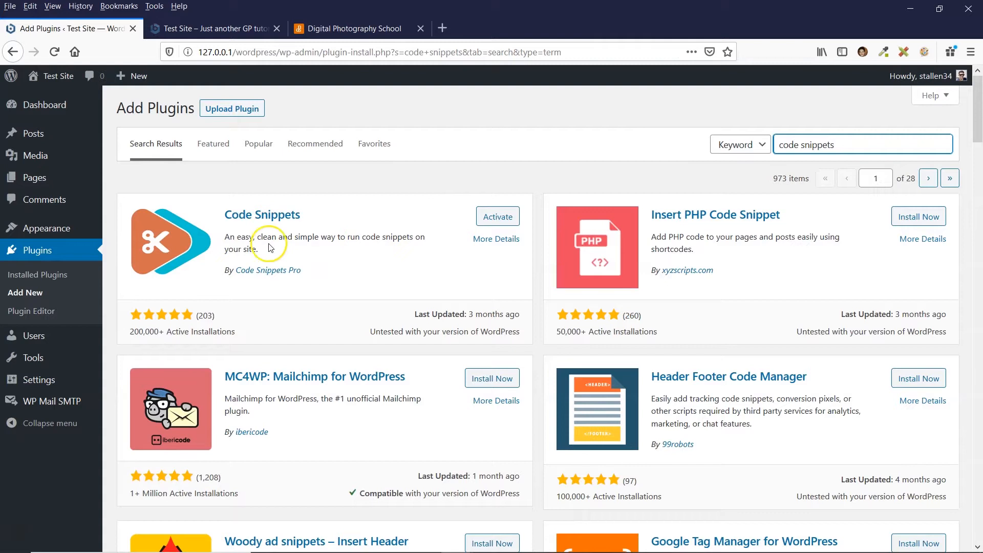
mouse_move(309, 301)
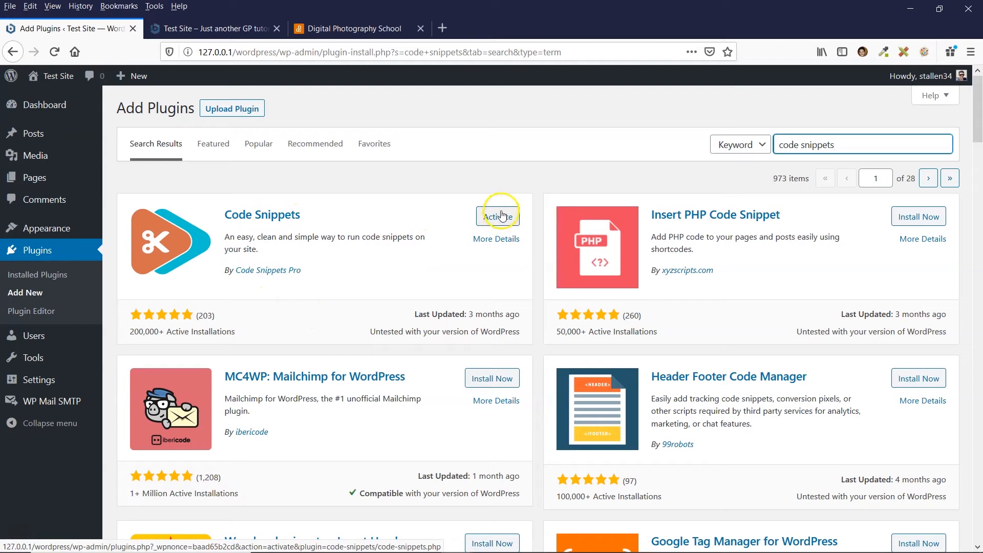
left_click(497, 217)
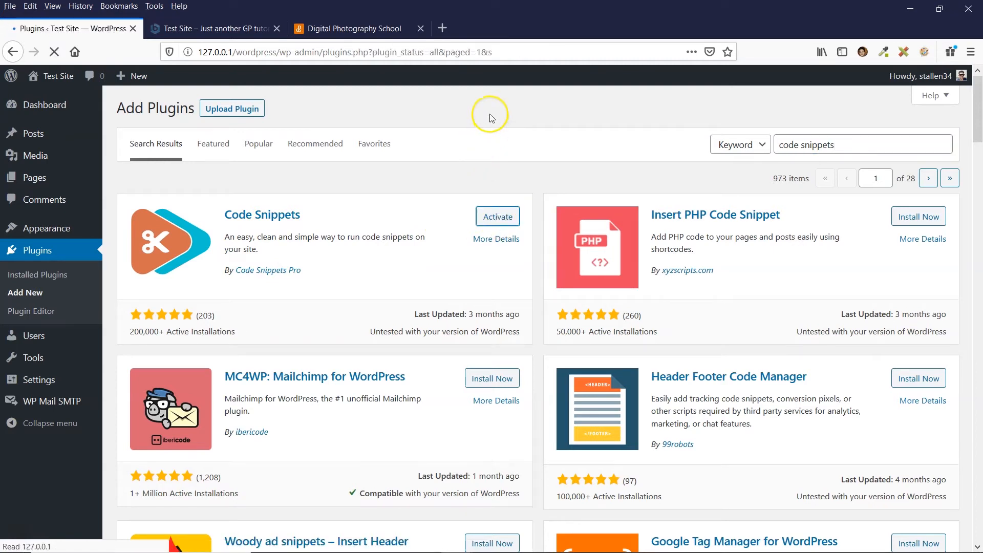
Create a new snippet titled 'Catorgory Overlay on Featured Image'.
left_click(498, 216)
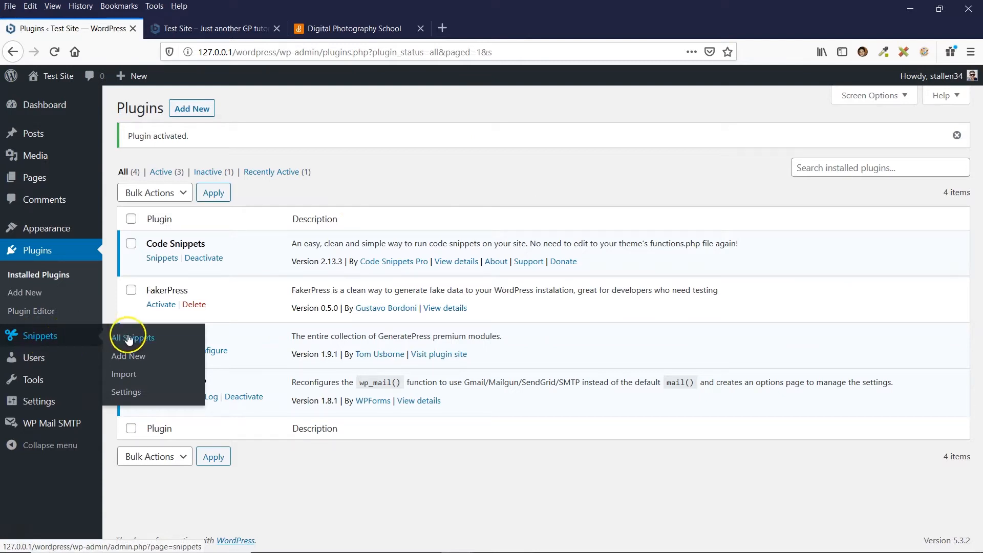
mouse_move(128, 356)
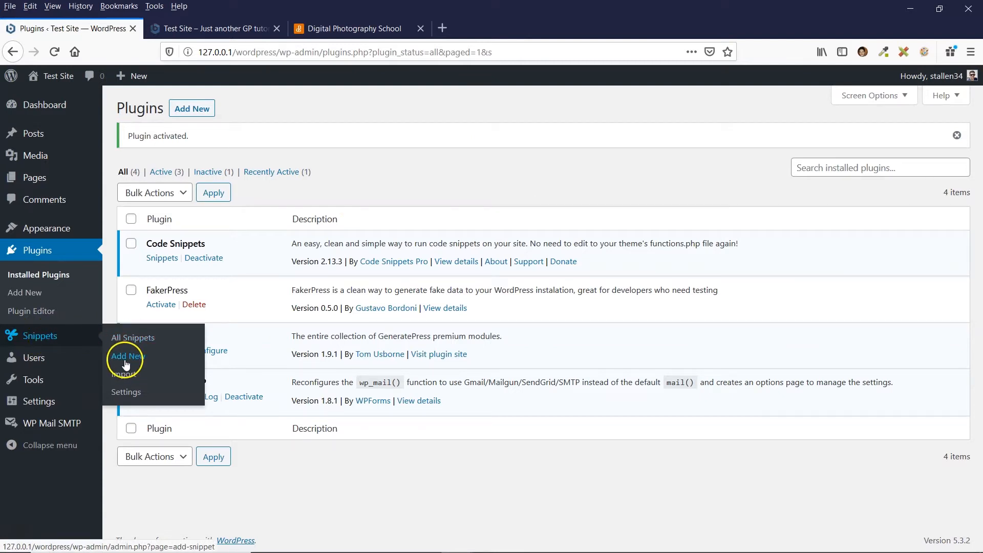
left_click(126, 355)
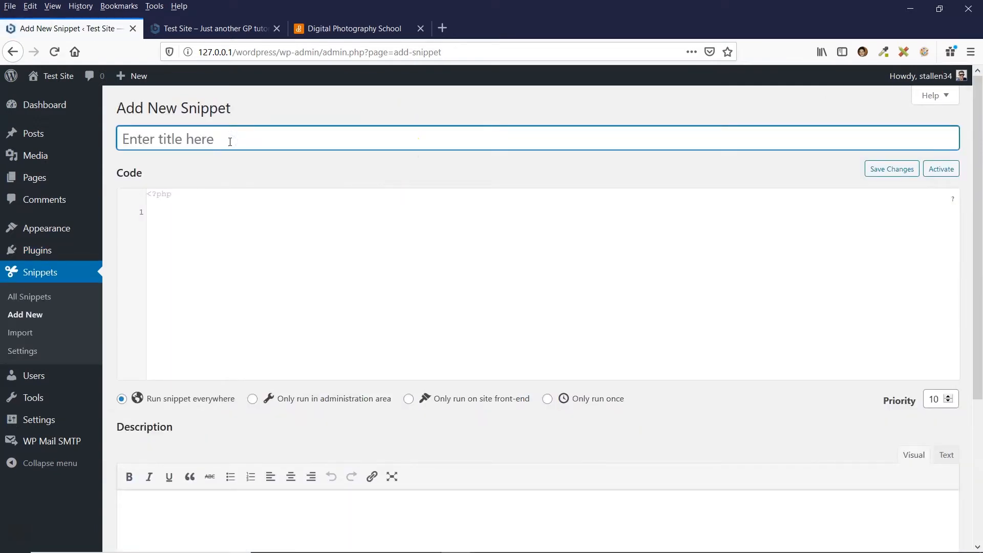
type("Catorgory")
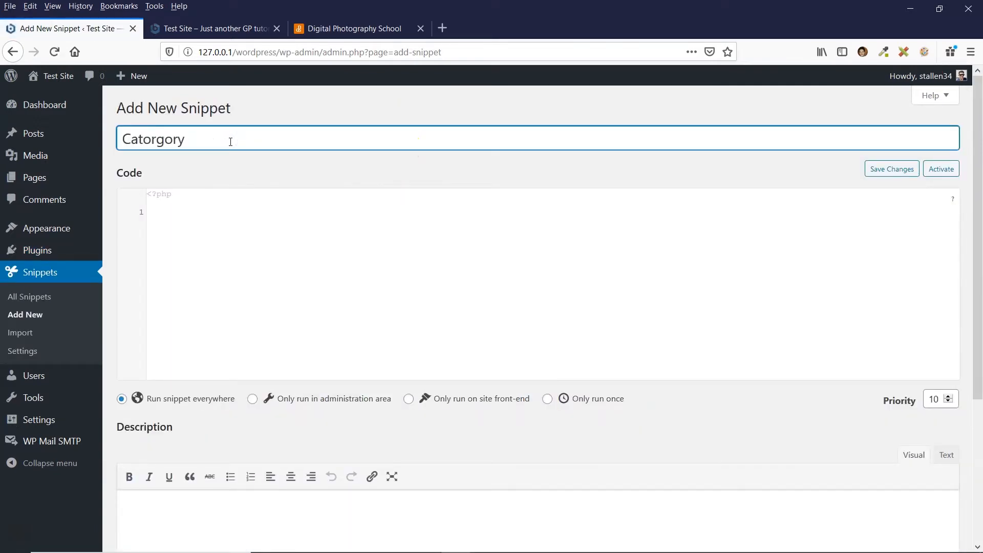
type("Overlay on Featured Image")
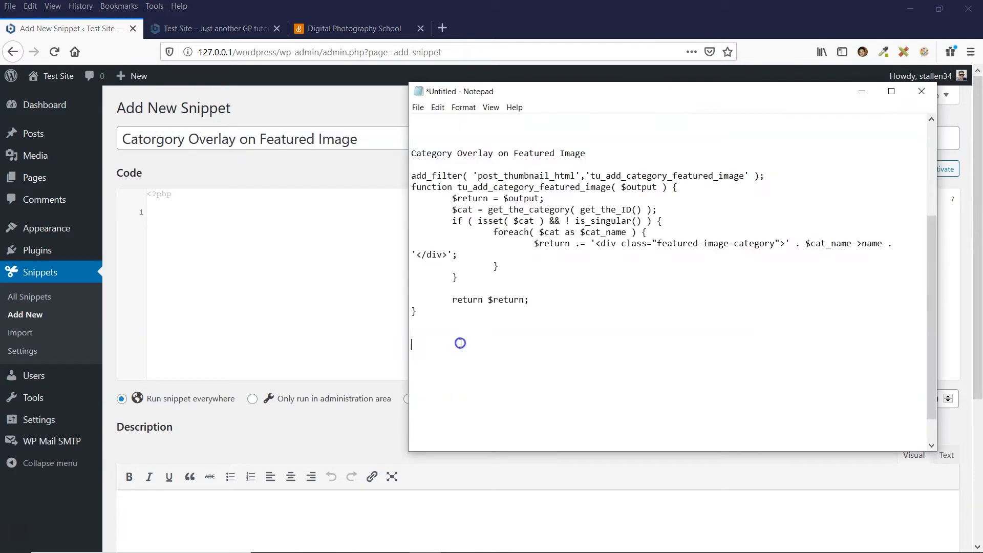
Paste the category overlay PHP code into the snippet, then save and activate it.
left_click(412, 175)
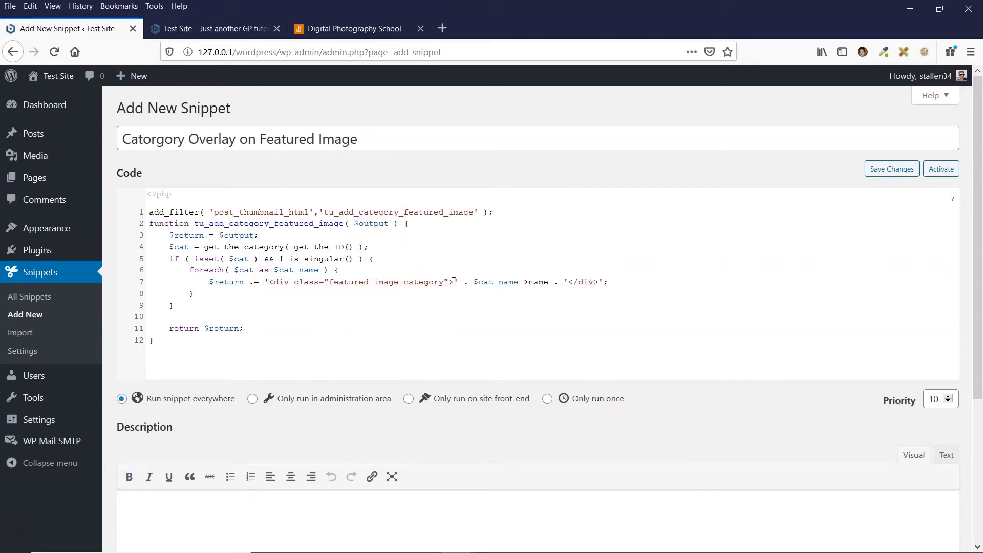
mouse_move(614, 280)
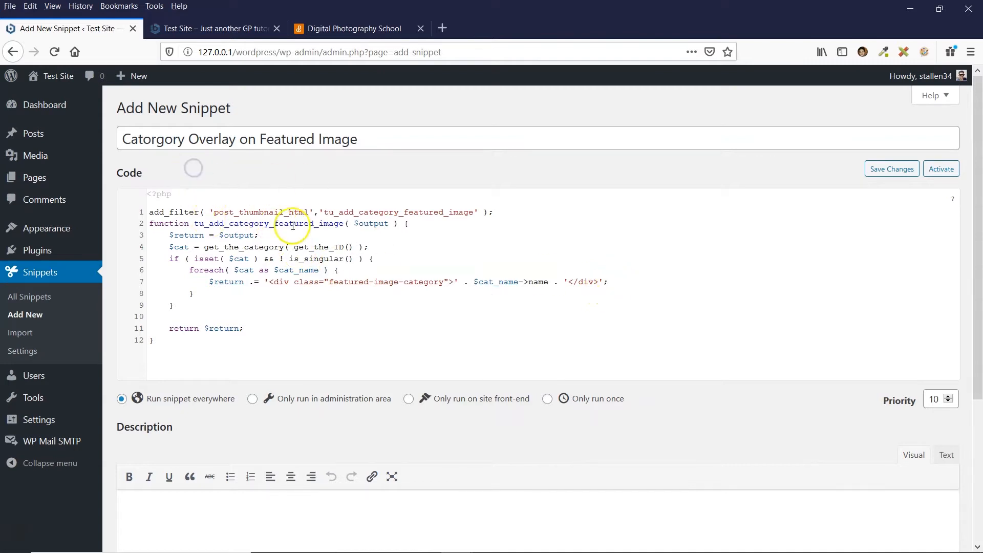
mouse_move(233, 177)
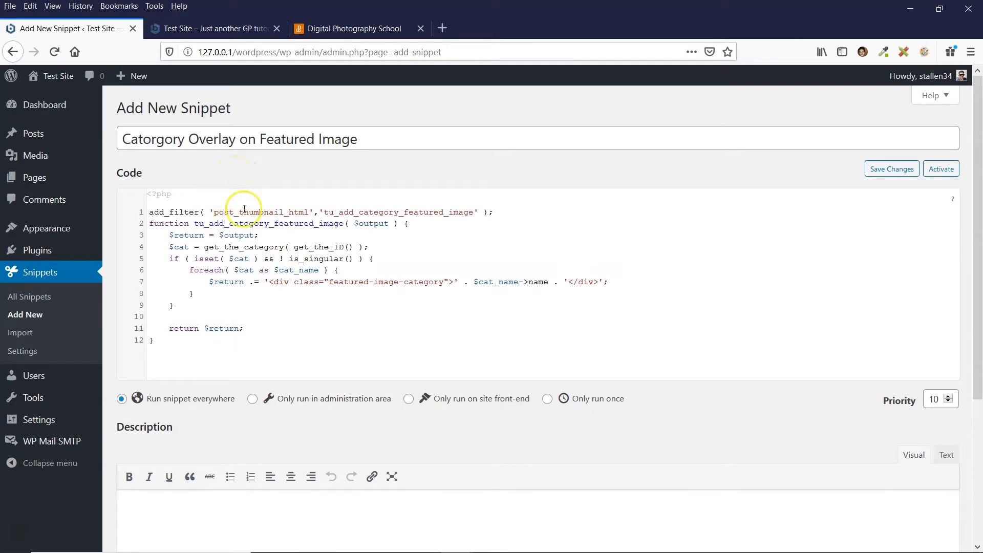
mouse_move(374, 112)
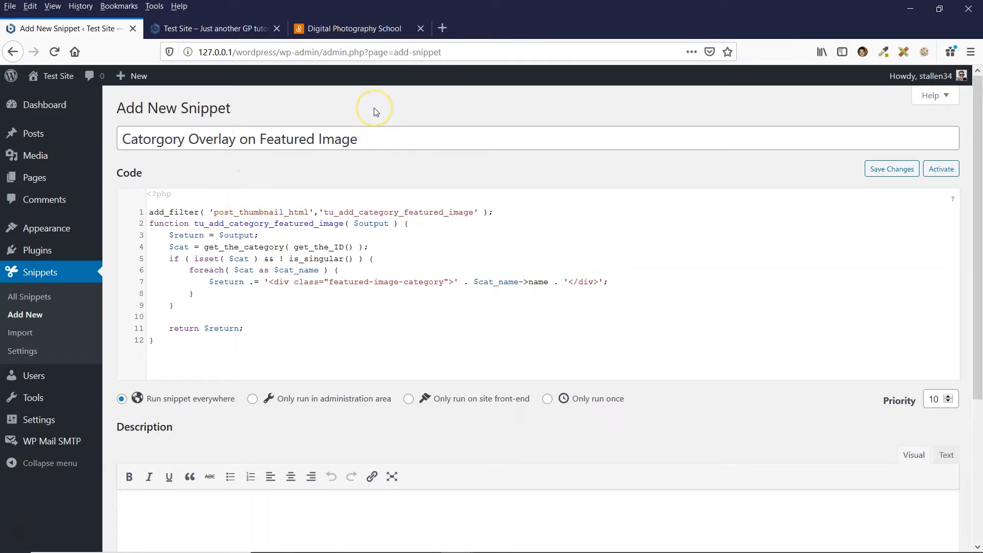
mouse_move(206, 173)
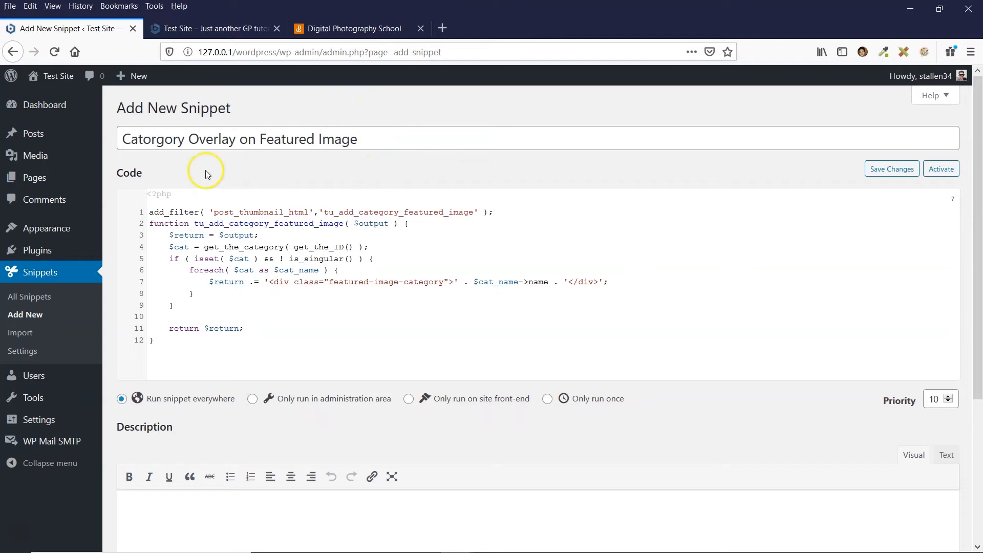
mouse_move(339, 180)
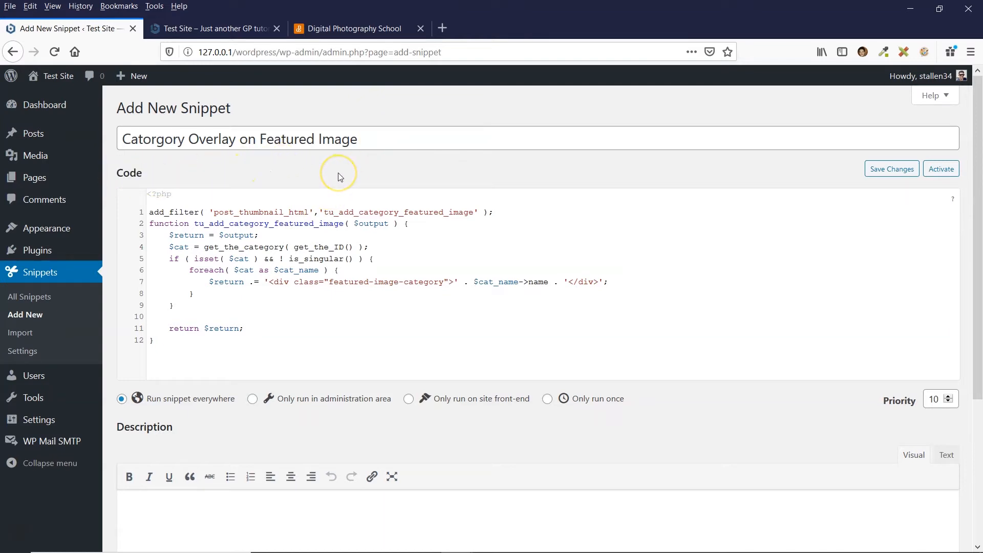
mouse_move(339, 174)
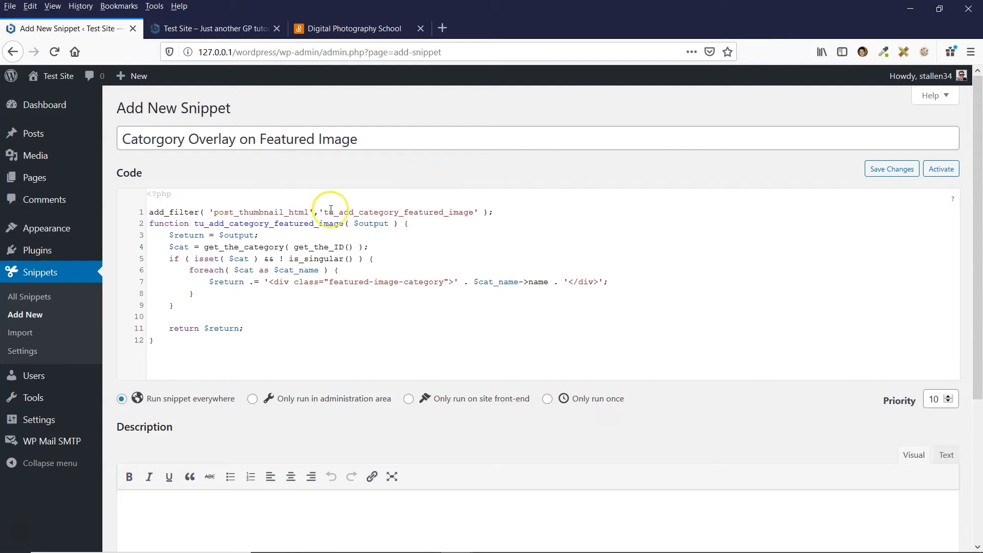
left_click(213, 29)
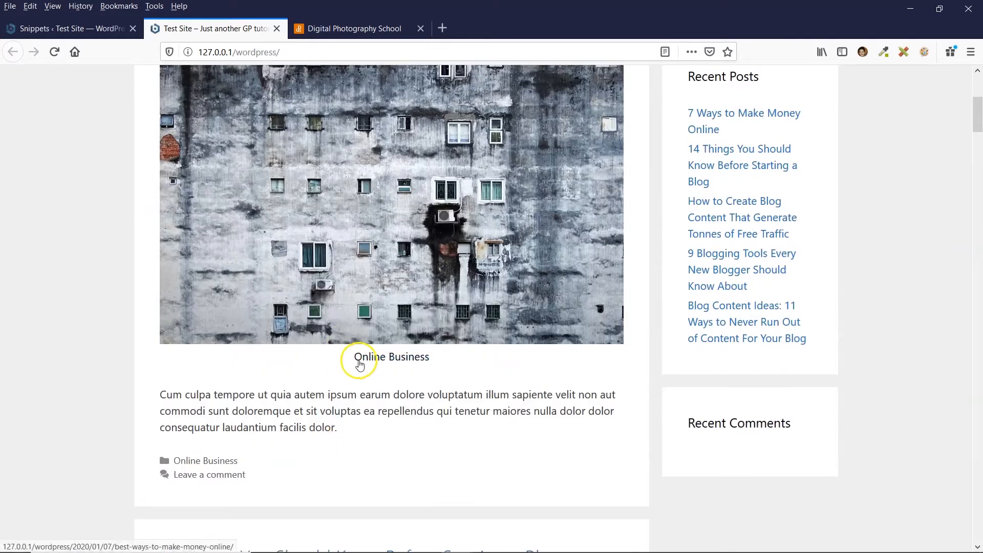
mouse_move(399, 363)
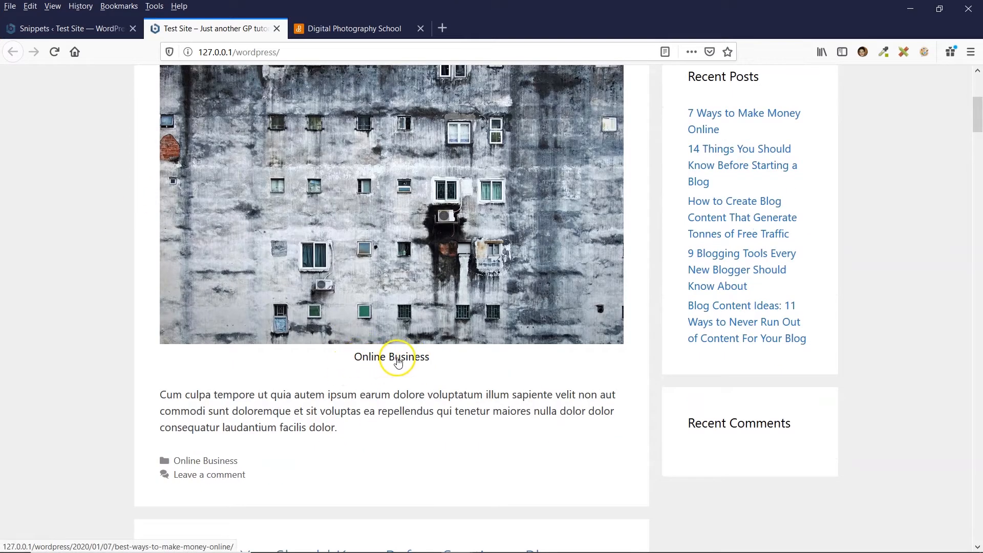
mouse_move(387, 290)
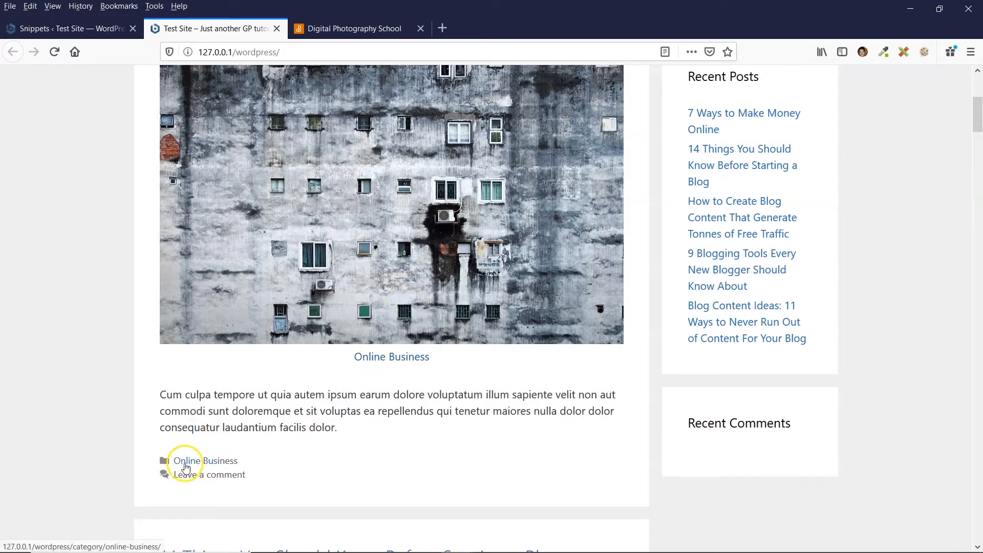
mouse_move(222, 465)
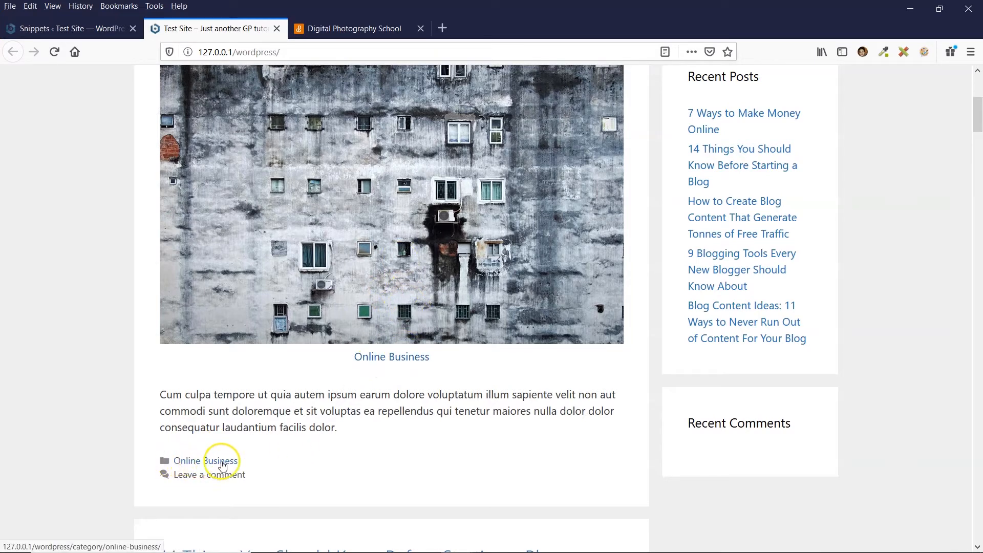
mouse_move(201, 465)
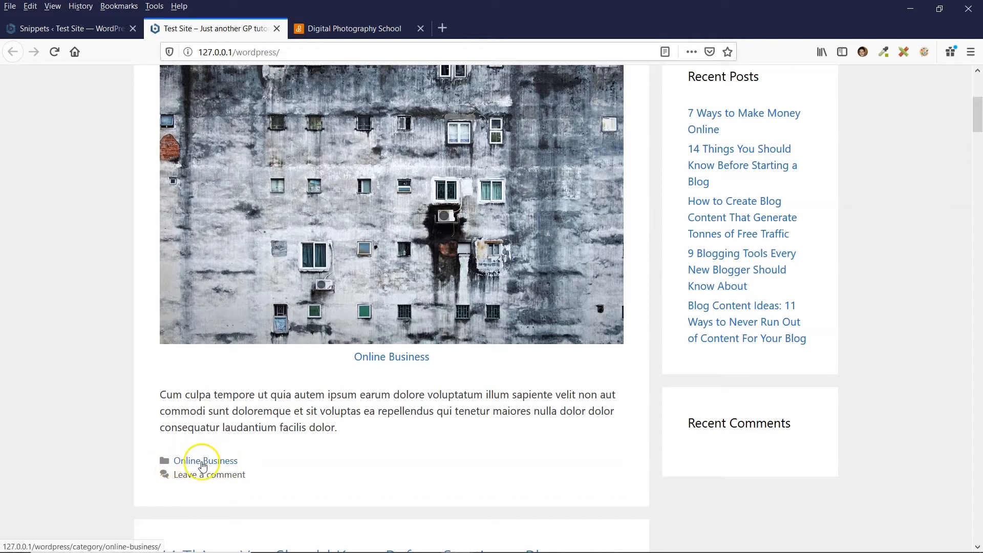
Scroll the reloaded blog post to see the category name beneath the featured image.
scroll("up", 3)
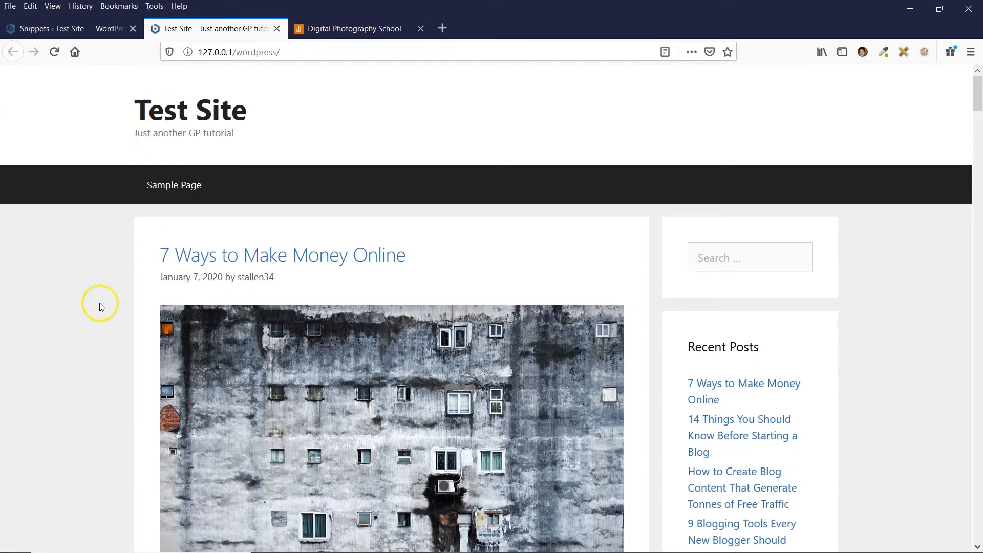
scroll("down", 3)
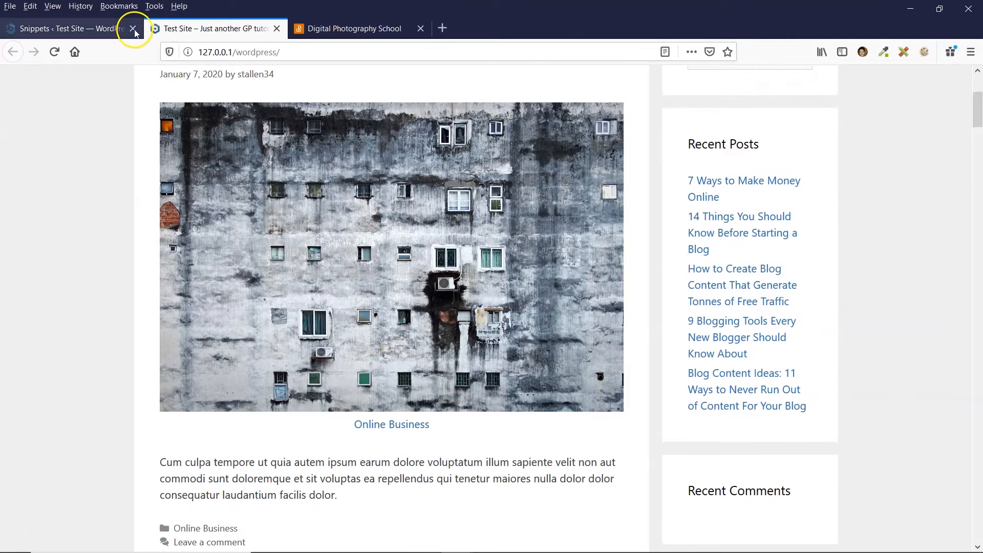
In the Customizer's blog settings, stop showing post categories and publish the change.
left_click(133, 28)
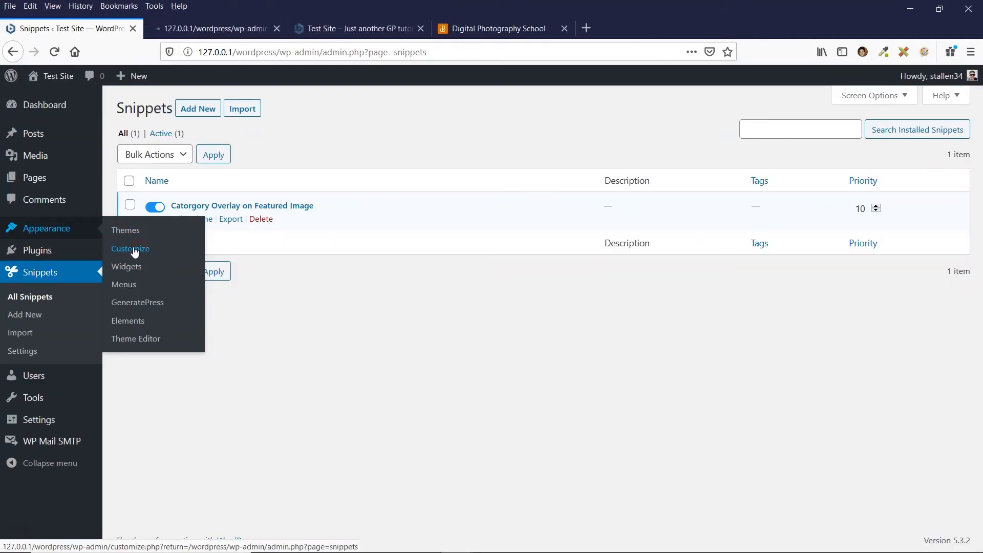
left_click(130, 248)
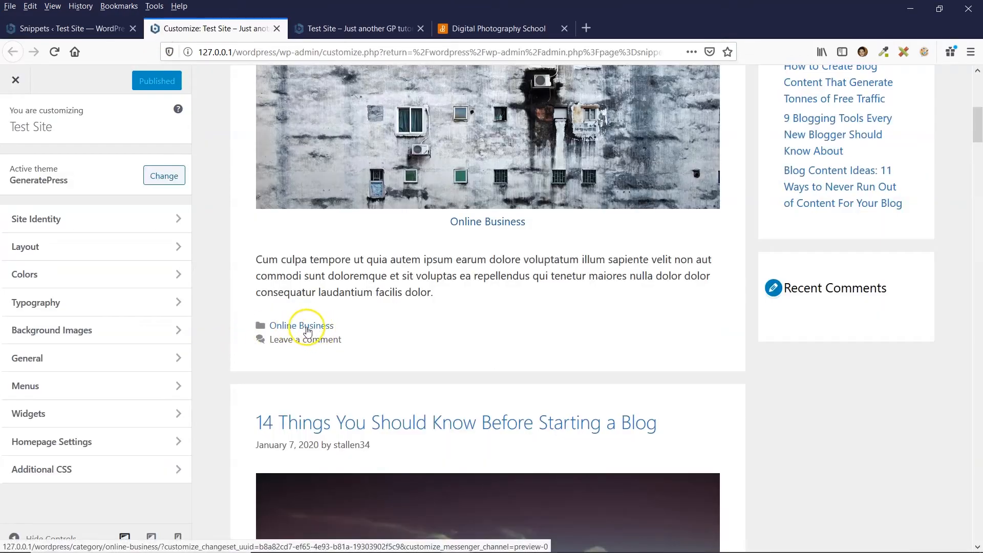
mouse_move(211, 243)
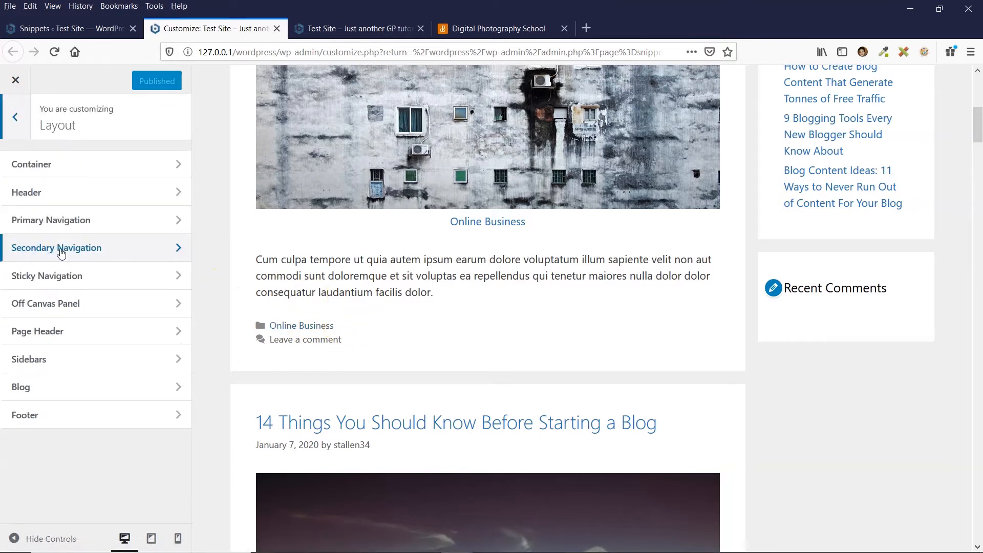
left_click(20, 387)
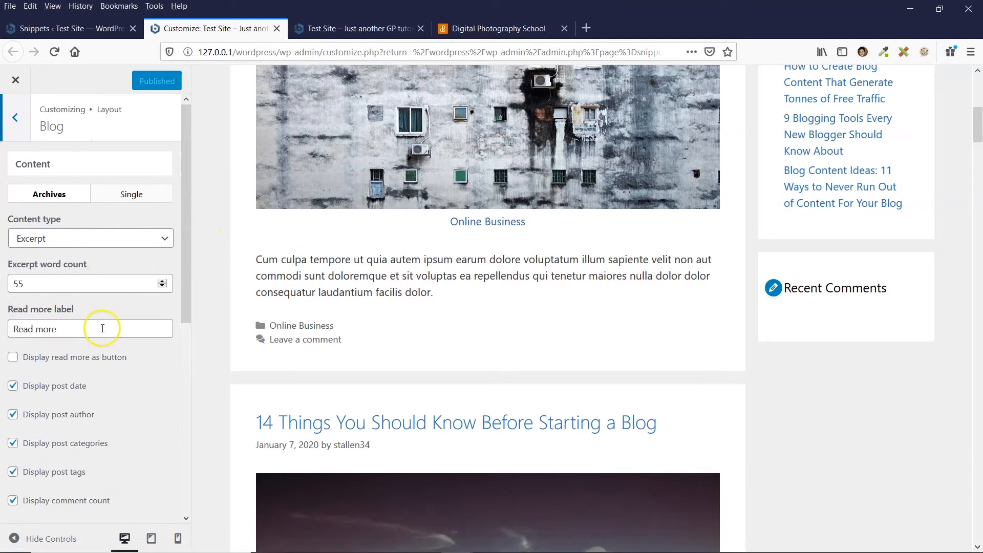
scroll("down", 3)
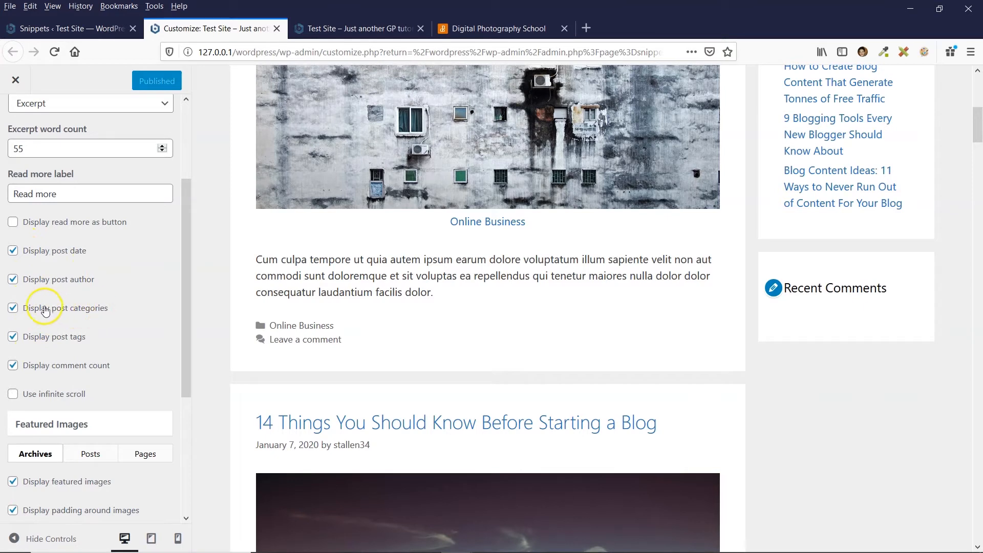
left_click(12, 308)
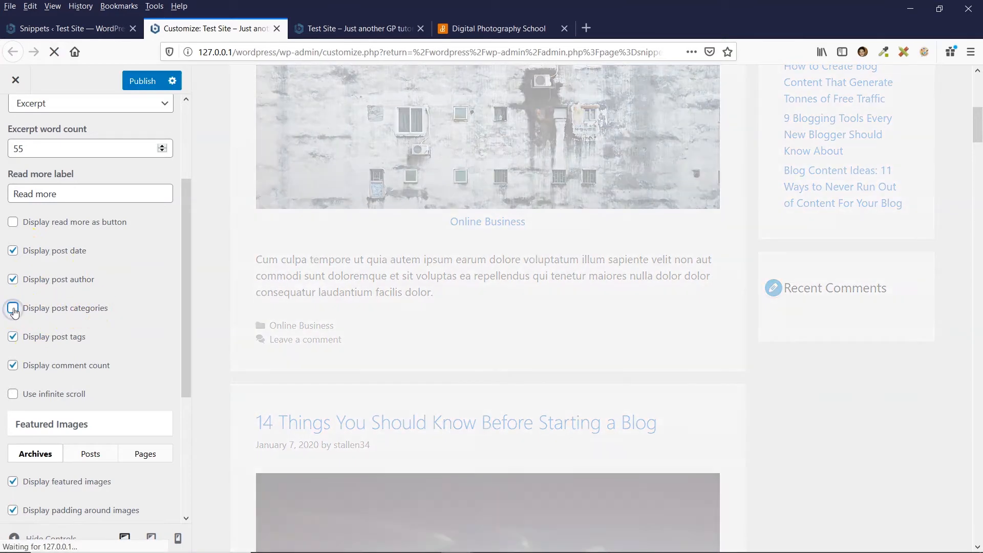
left_click(12, 308)
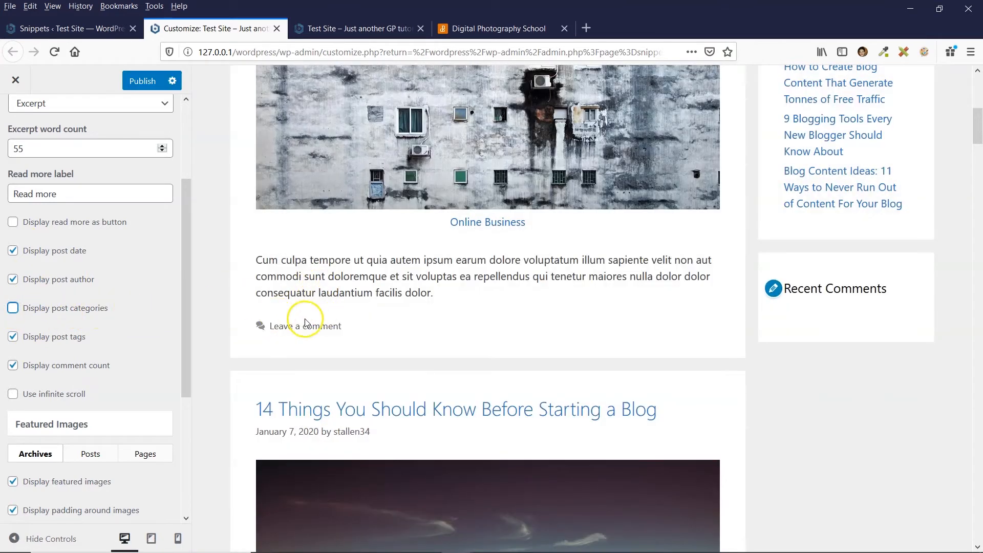
mouse_move(281, 318)
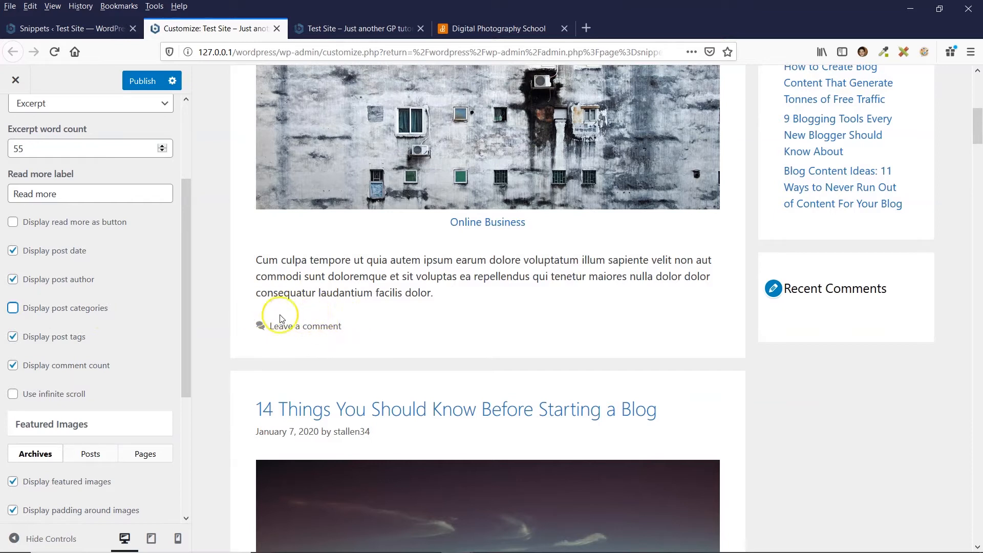
mouse_move(488, 222)
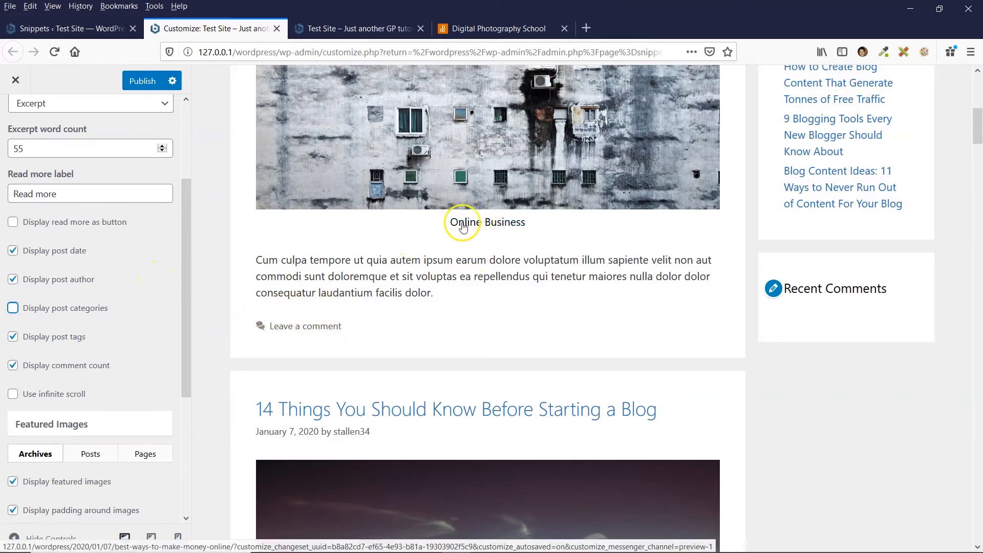
mouse_move(477, 221)
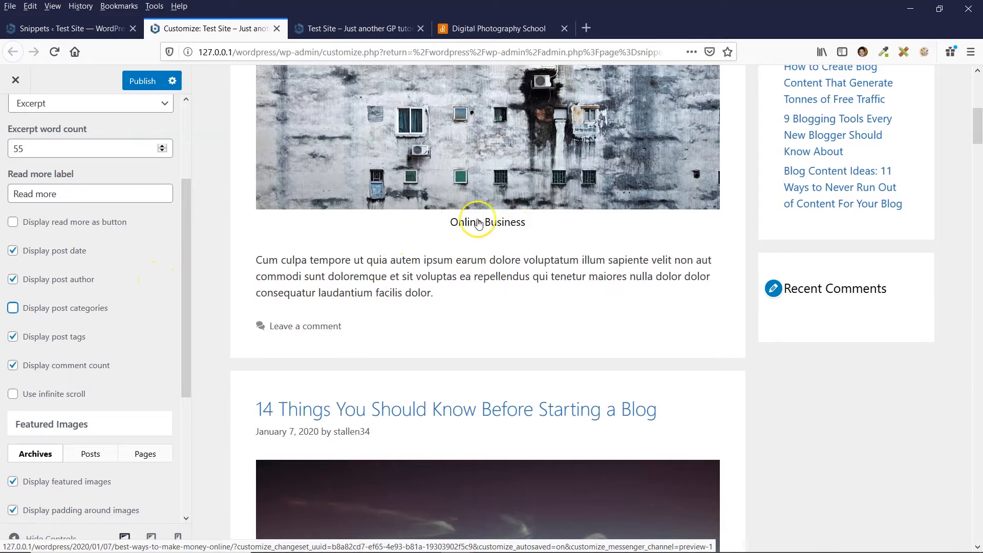
mouse_move(462, 224)
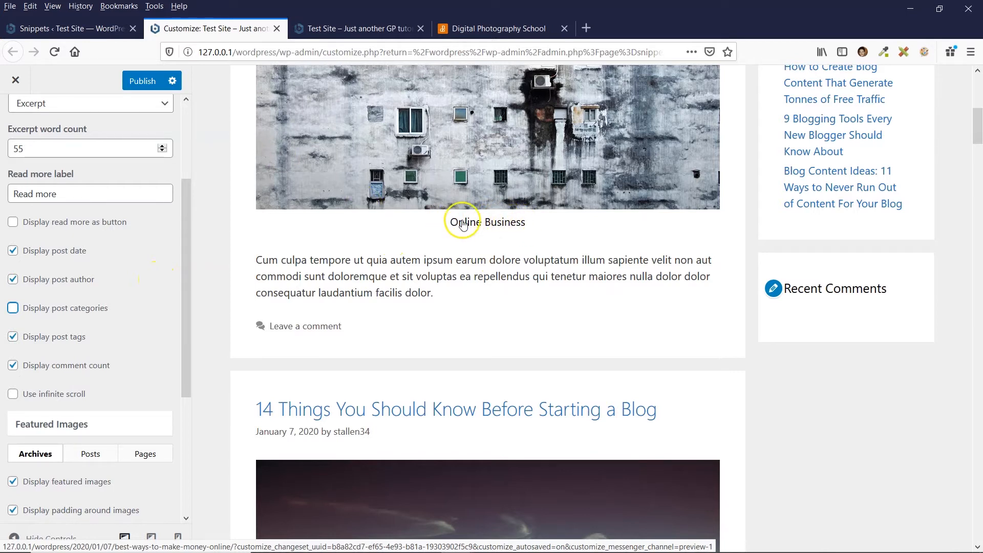
mouse_move(326, 233)
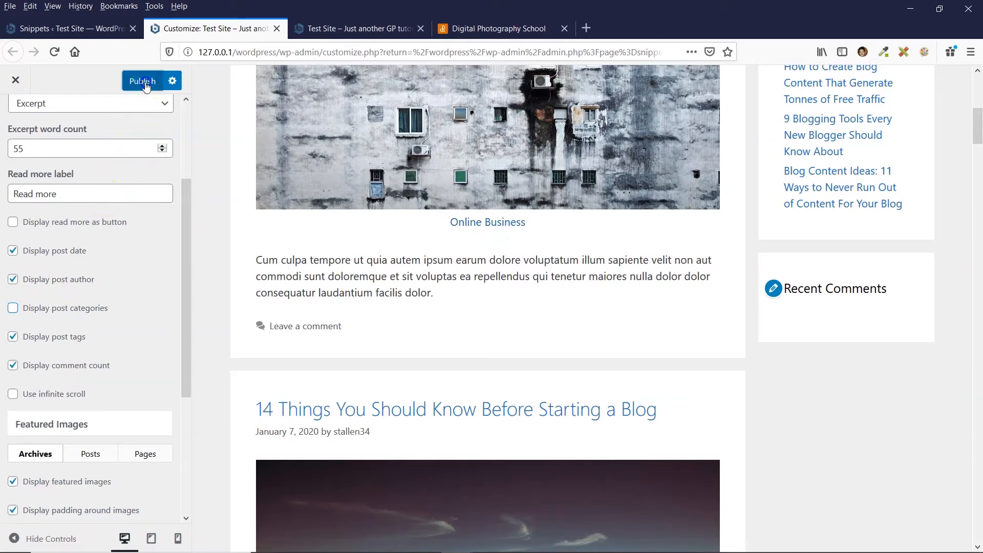
left_click(142, 79)
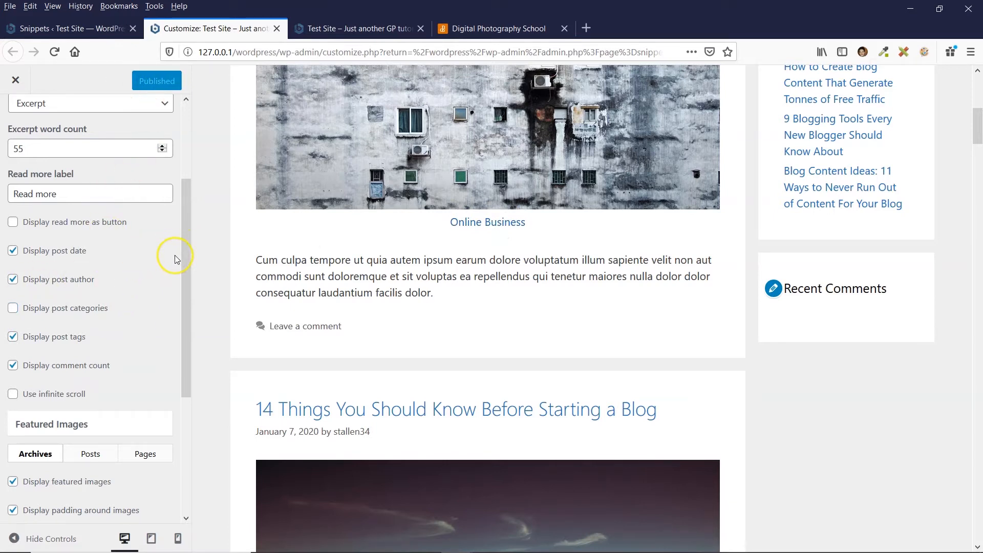
View the live blog page, then return to the Customizer.
left_click(358, 29)
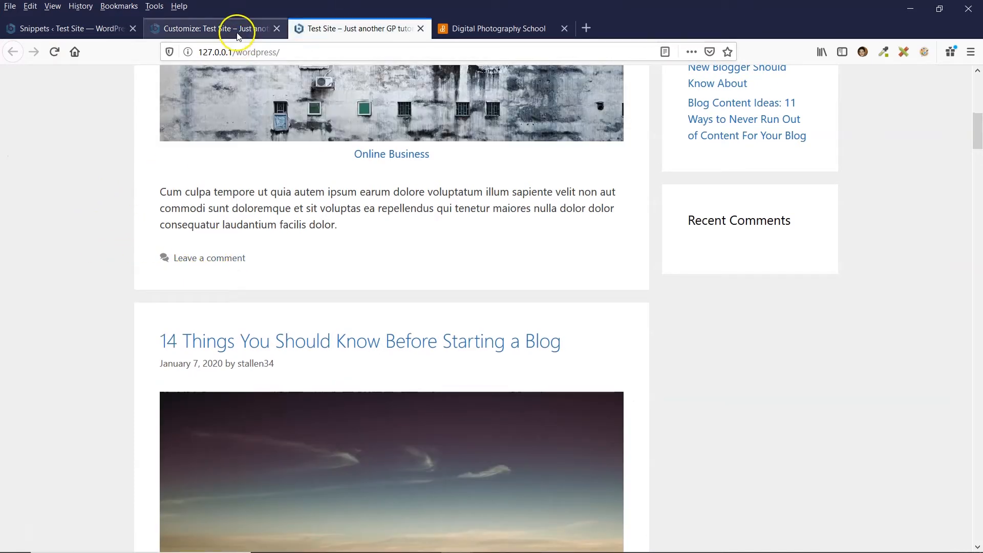
left_click(210, 29)
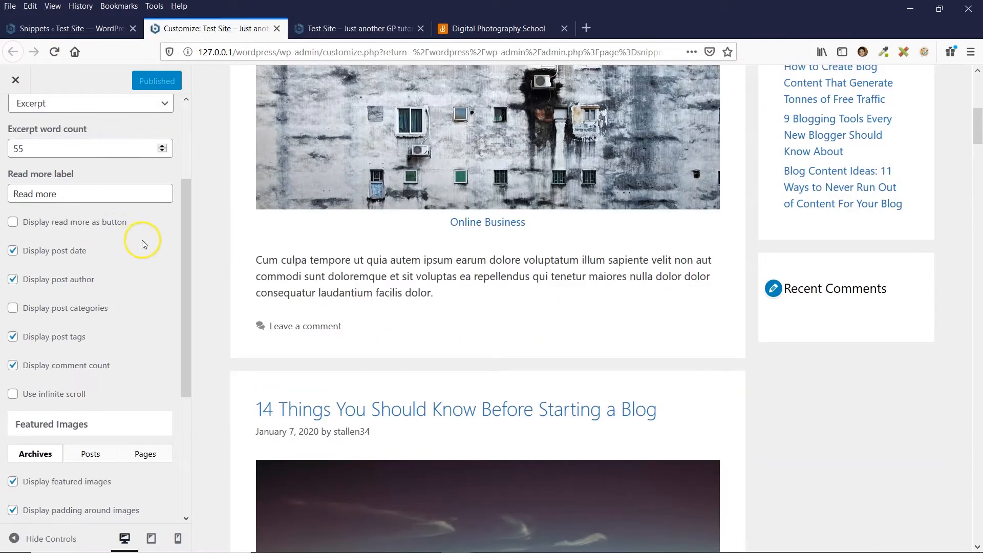
Back out to the main Customizer panel and open the Additional CSS editor.
left_click(16, 116)
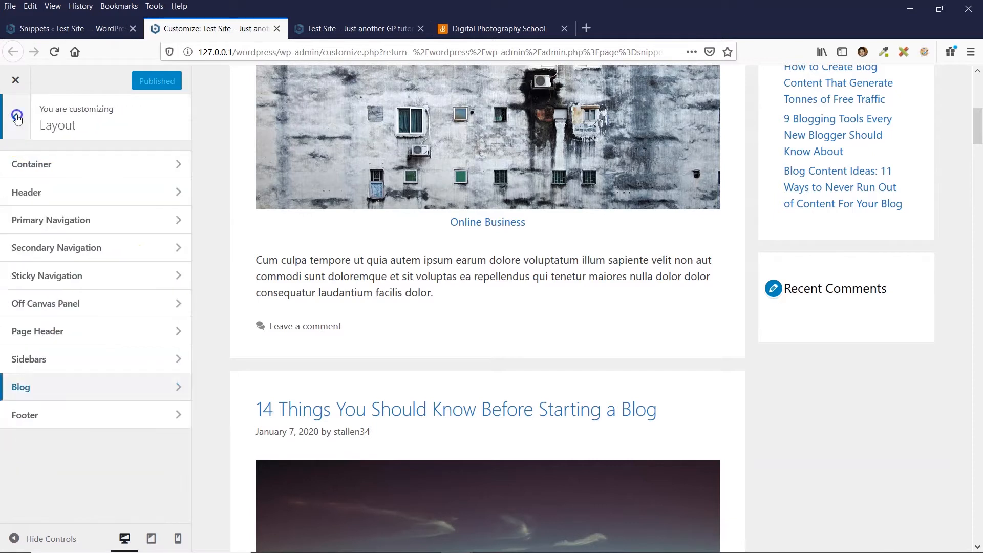
left_click(17, 117)
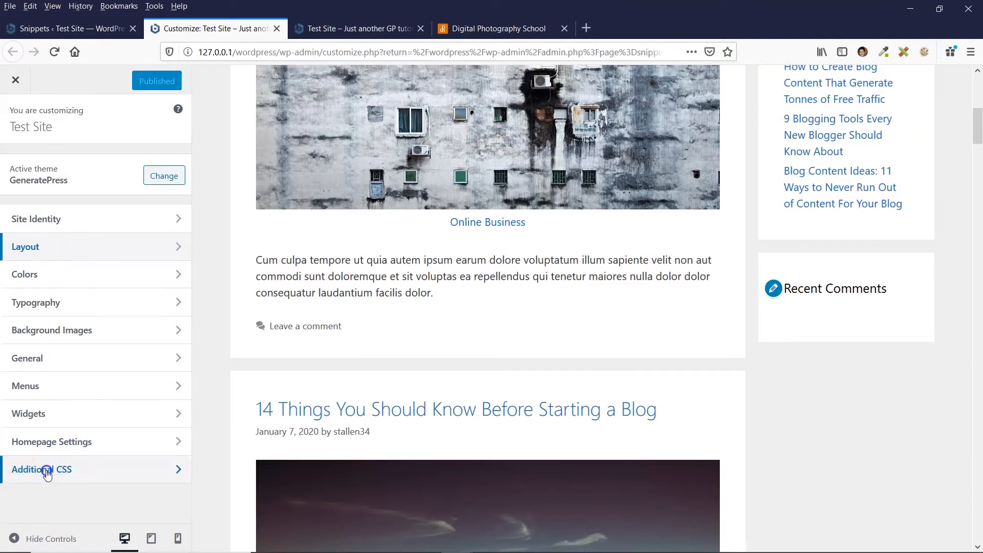
left_click(41, 469)
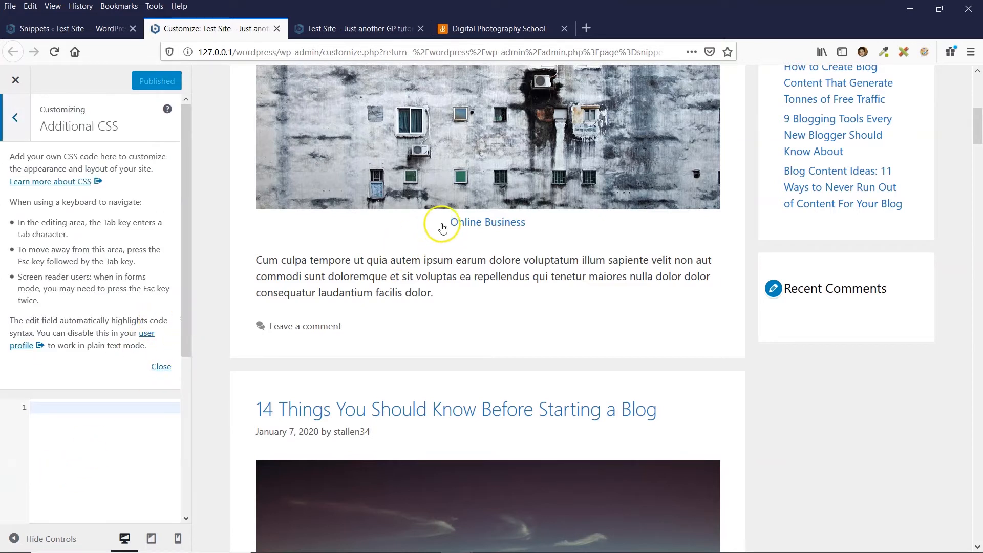
mouse_move(464, 224)
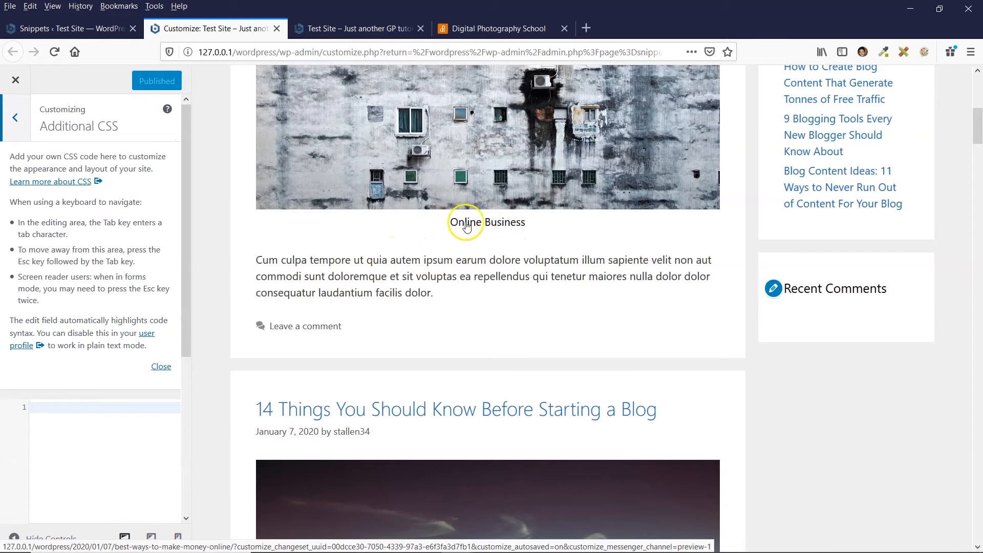
mouse_move(279, 179)
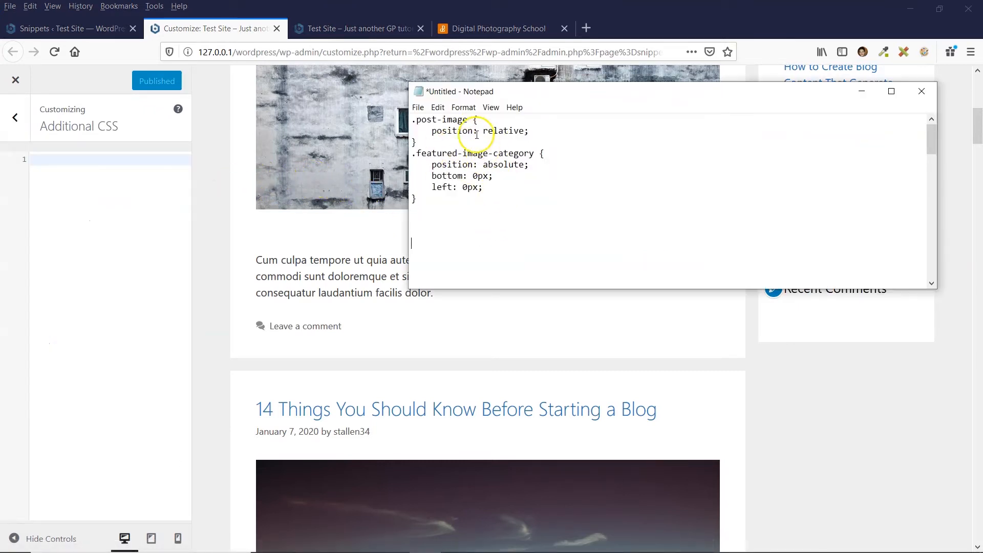
Paste the .post-image and .featured-image-category rules pinning the label to the image's bottom-left.
right_click(62, 160)
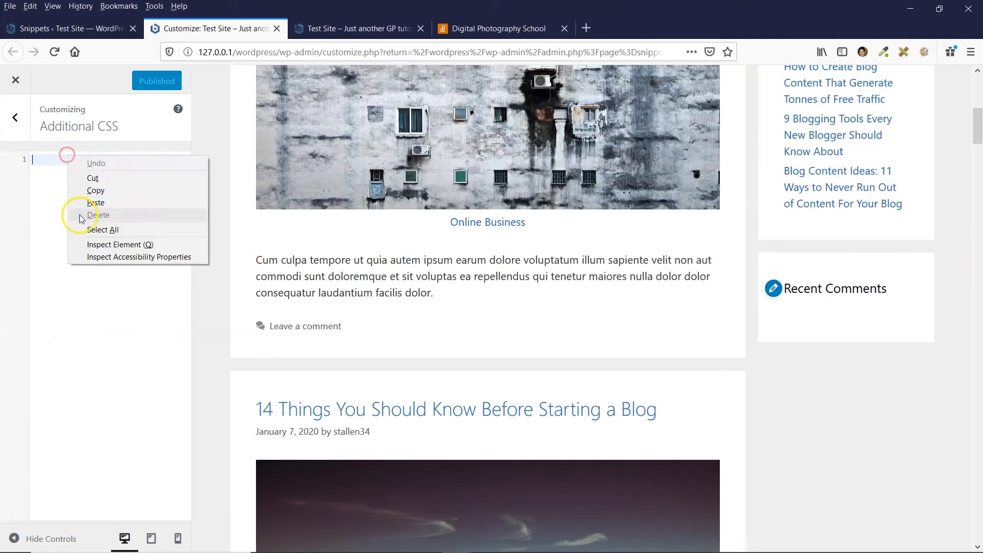
left_click(96, 203)
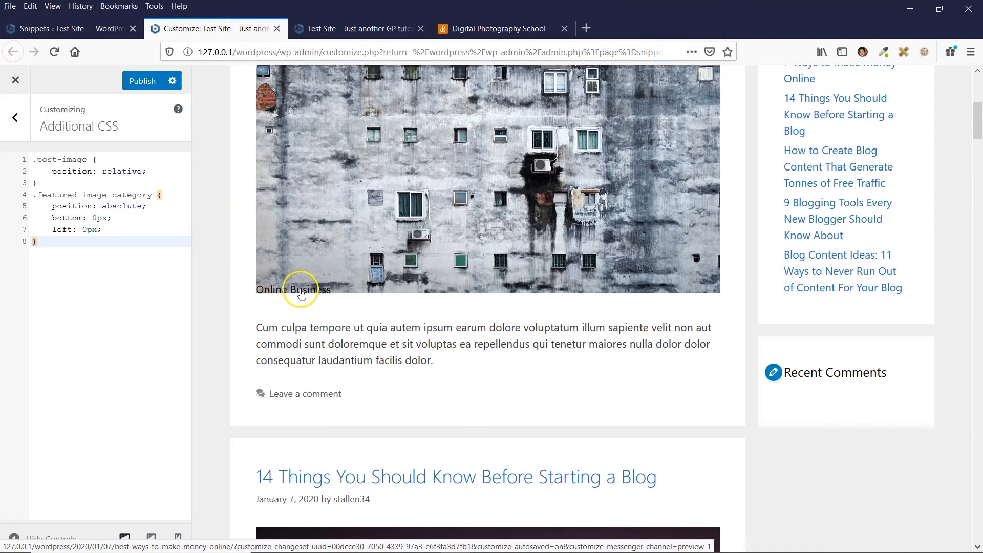
mouse_move(274, 298)
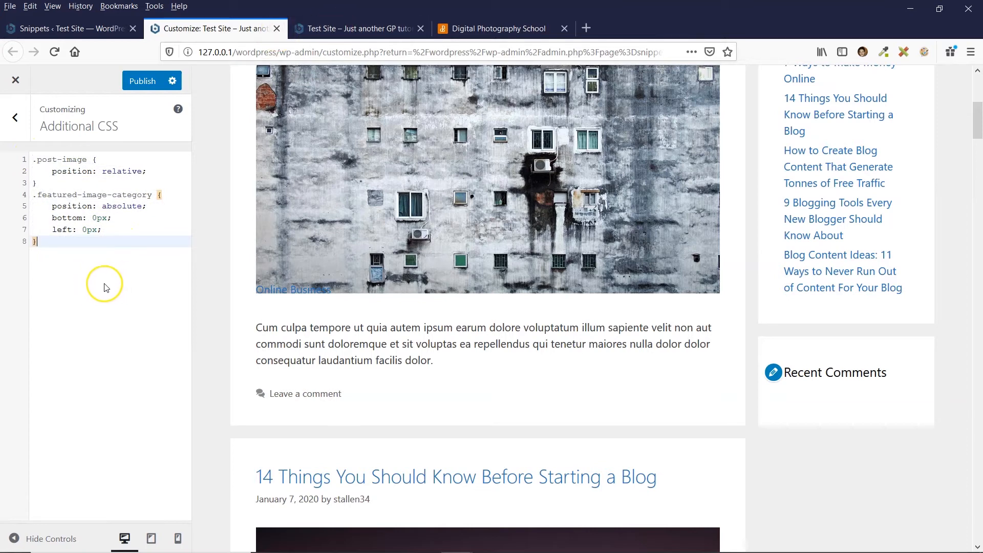
mouse_move(105, 287)
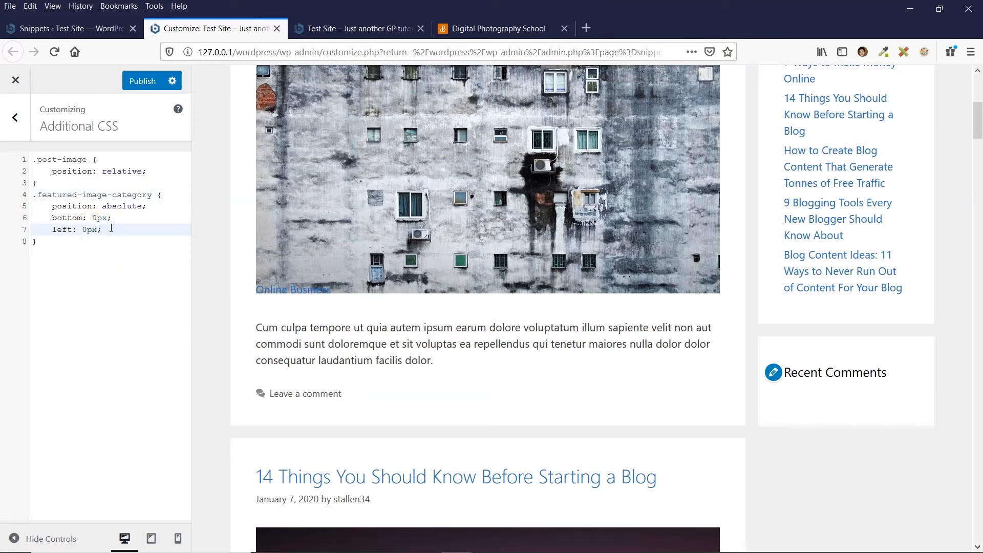
Start a background property on a new line of the category rule via autocomplete.
key("Return")
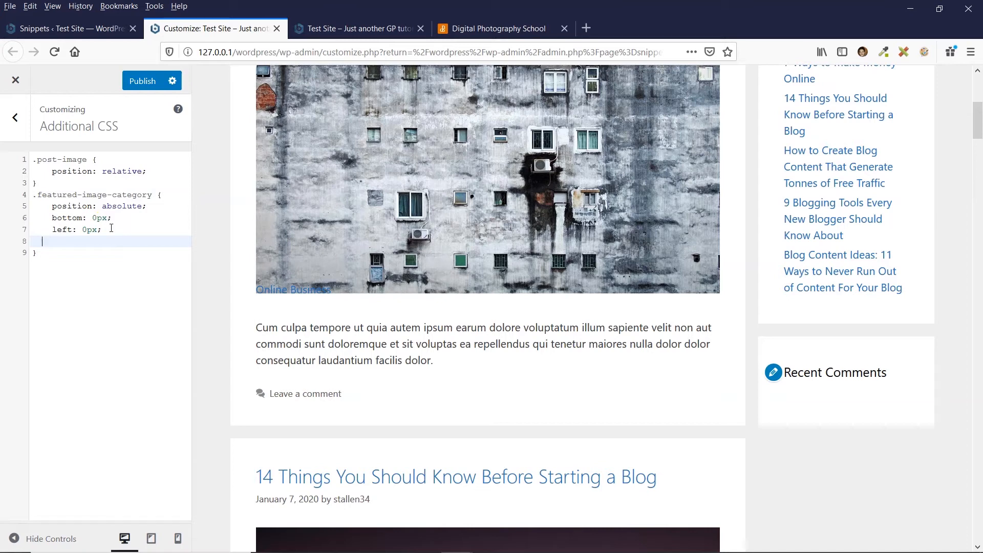
type("back")
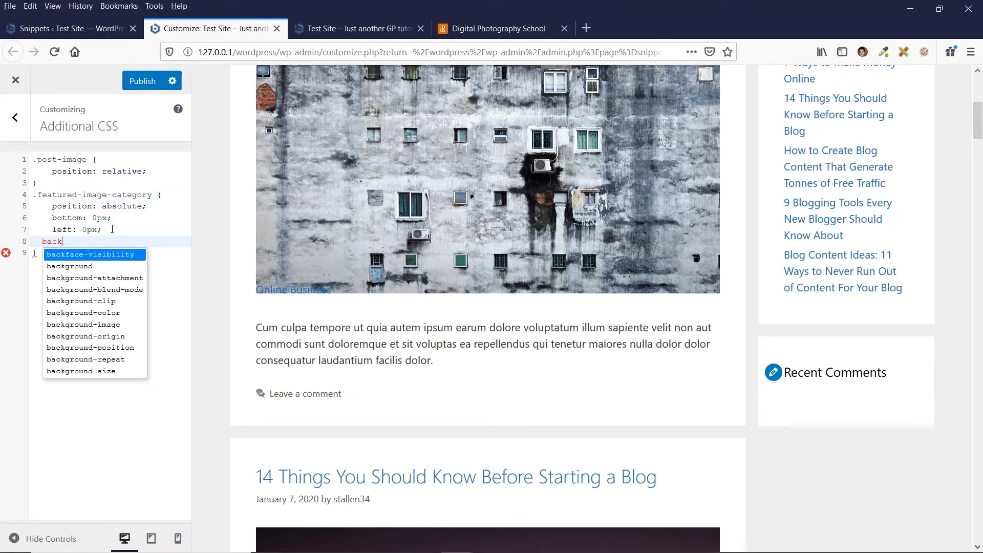
left_click(496, 29)
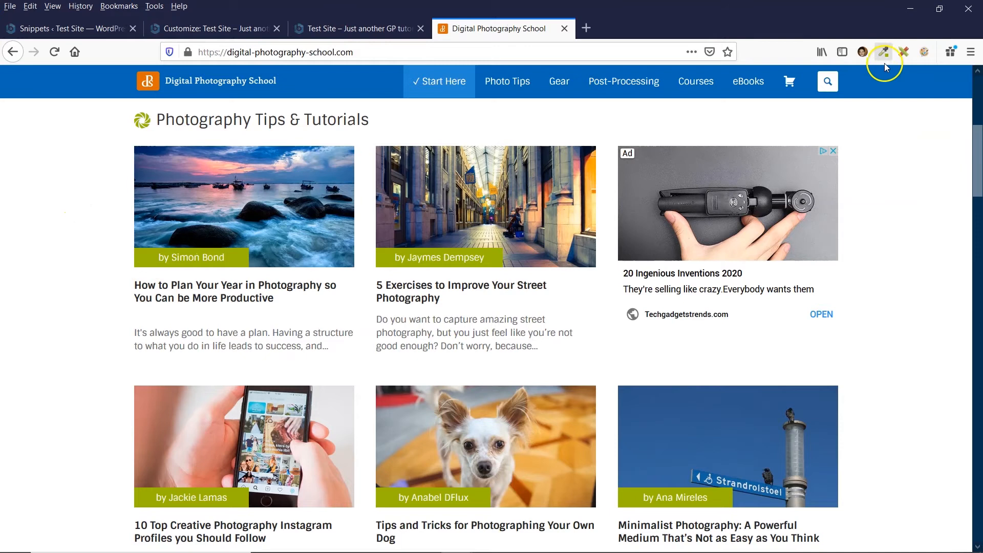
Sample the author label's green with the eyedropper and set it as the background value.
left_click(882, 52)
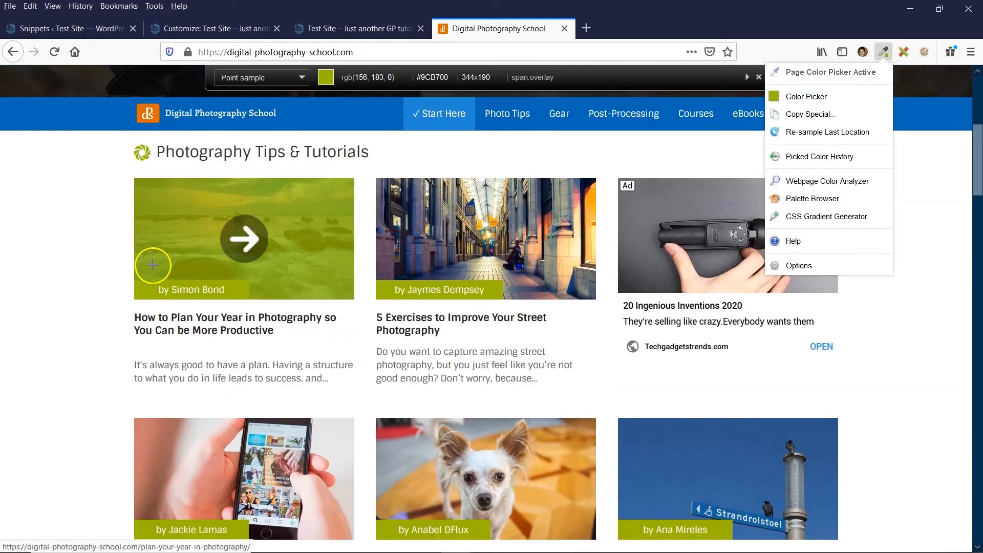
left_click(213, 28)
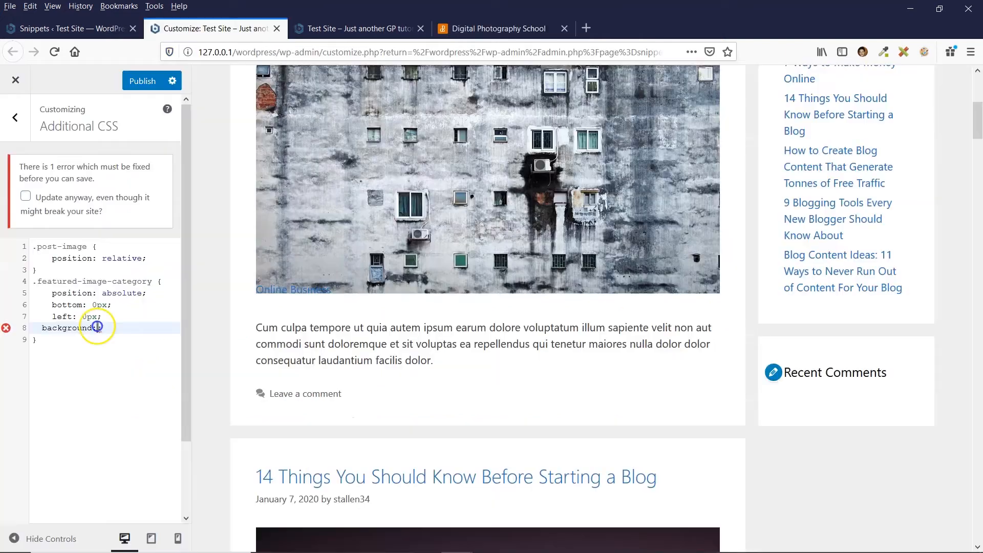
type(":;")
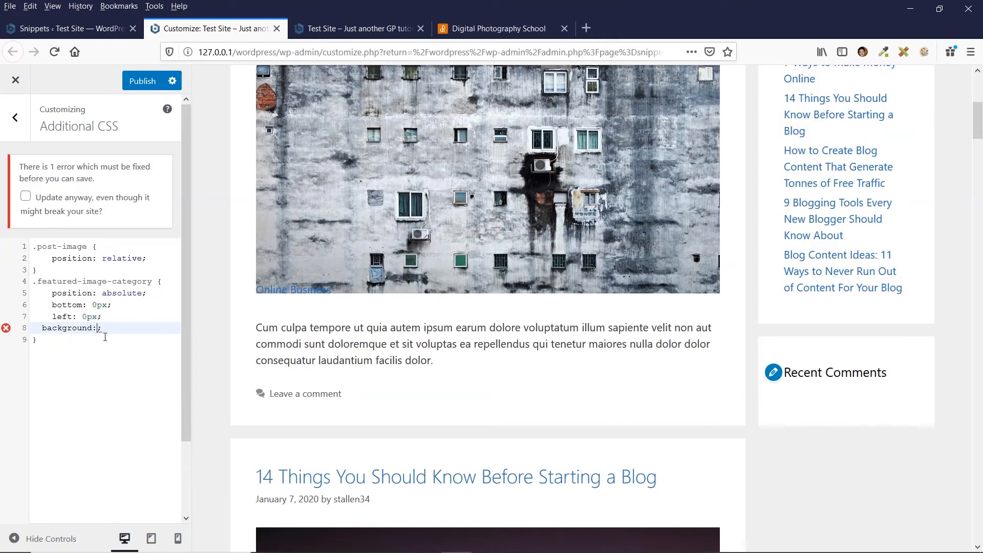
type("#FCB700")
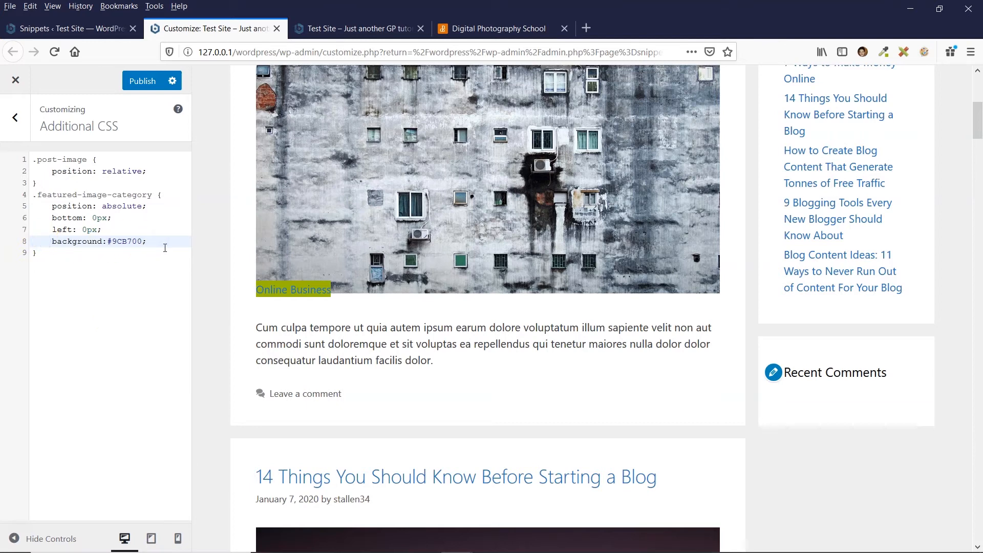
Add color: #fff; so the category label text is white.
key("Return")
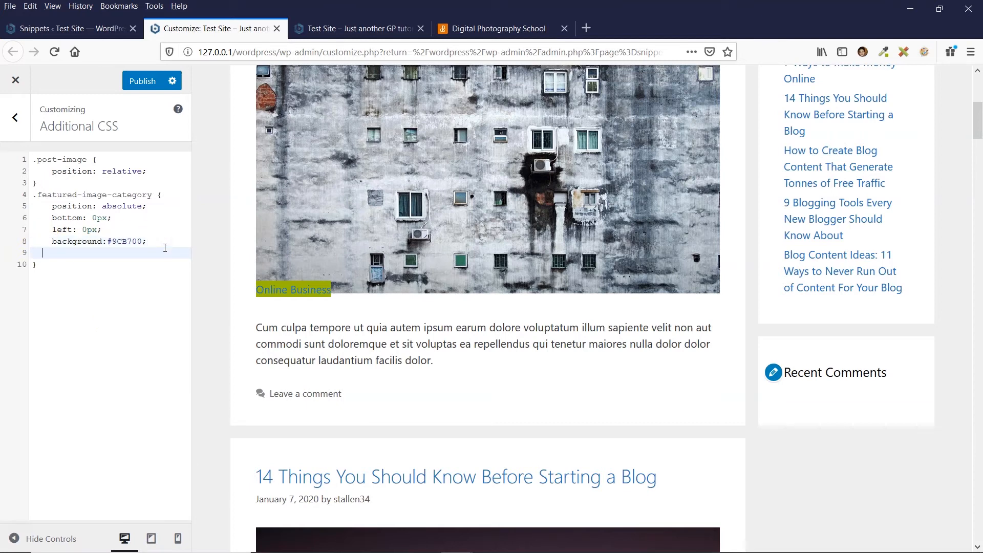
type("color:;")
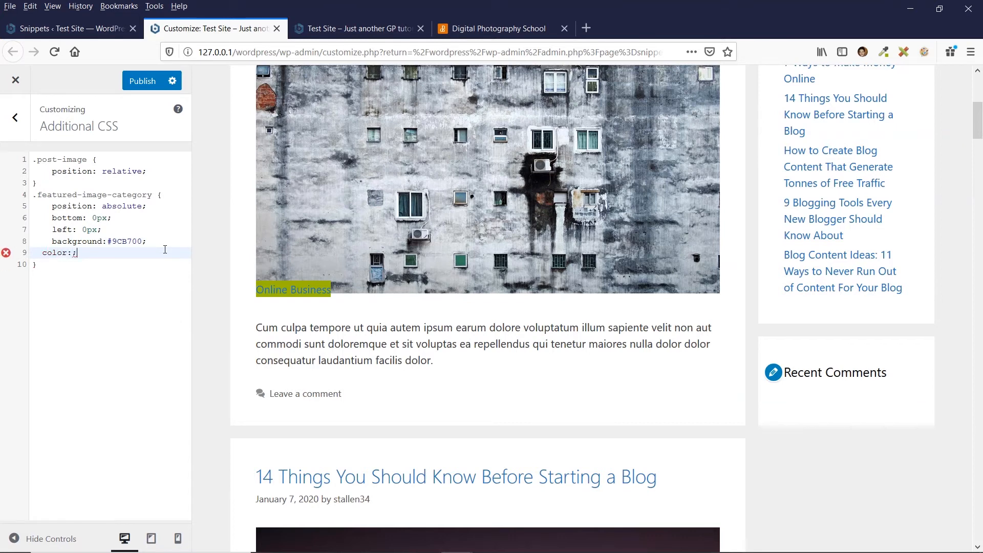
type("#")
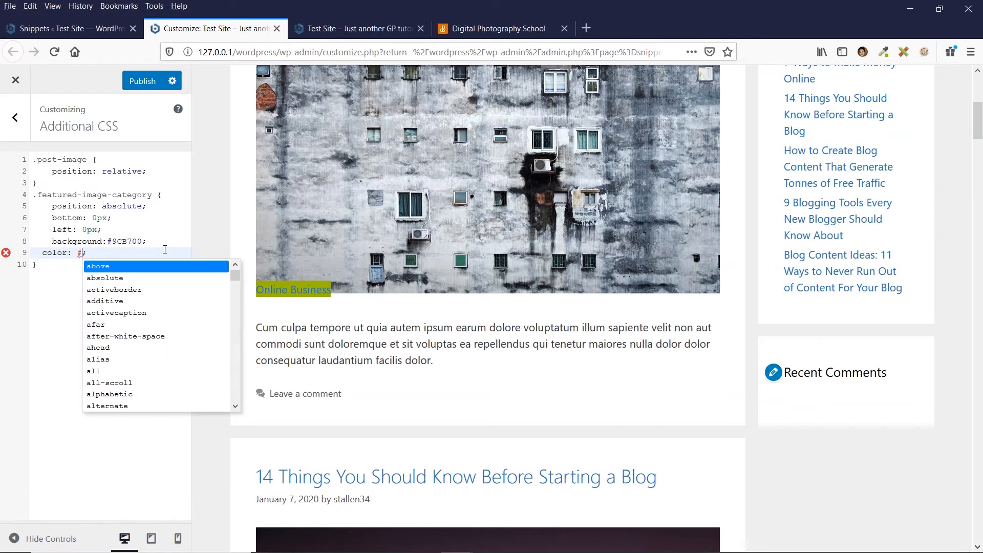
type("fff;")
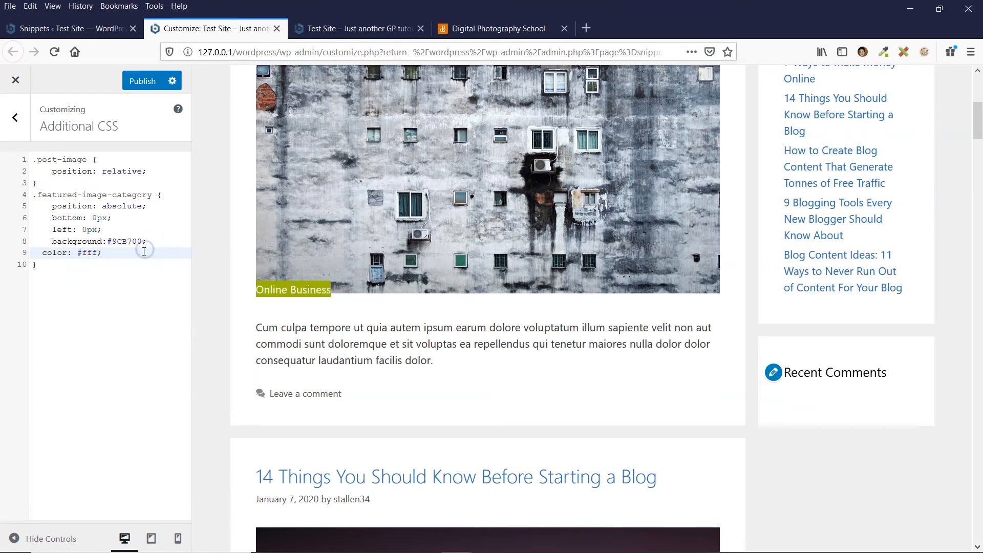
mouse_move(325, 301)
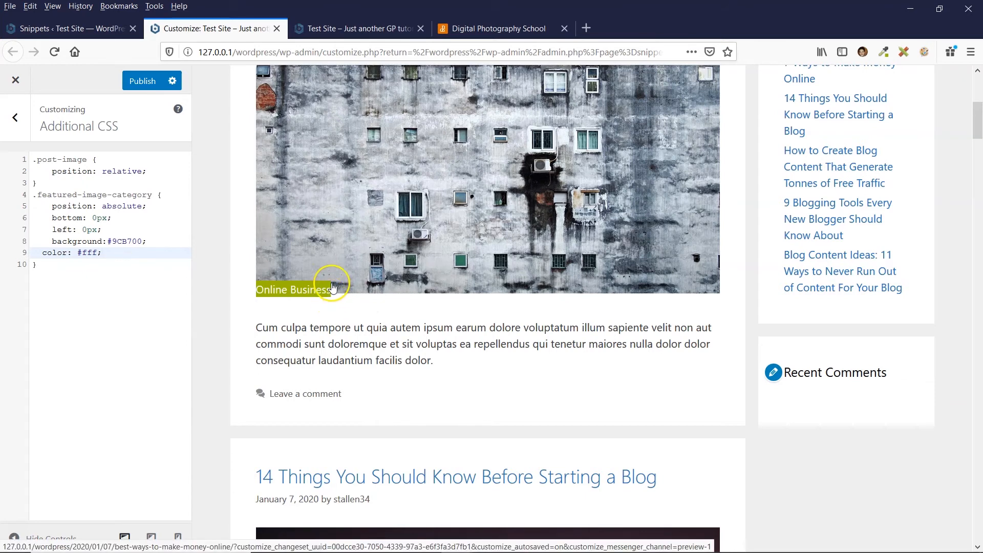
mouse_move(344, 300)
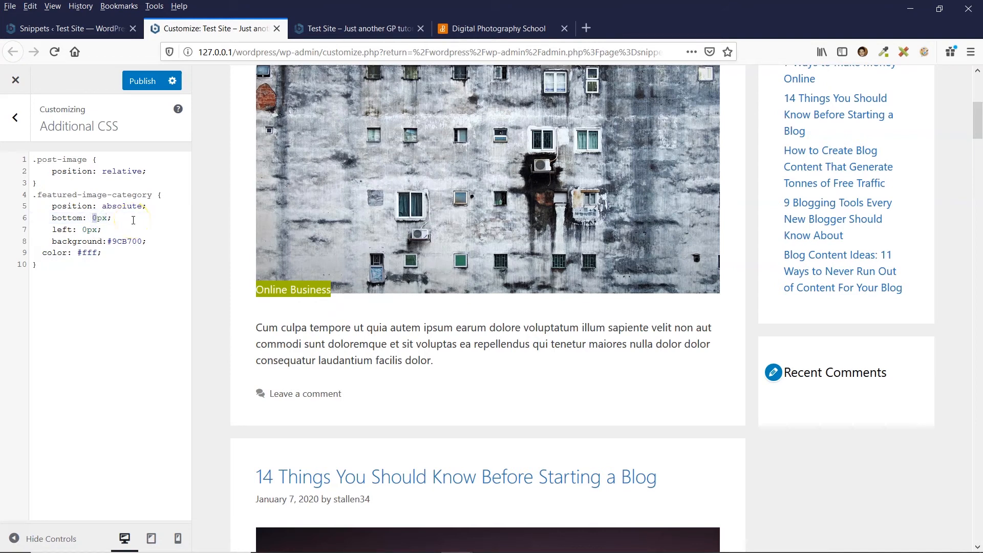
Adjust the label's bottom offset value in the .featured-image-category rule.
type("5")
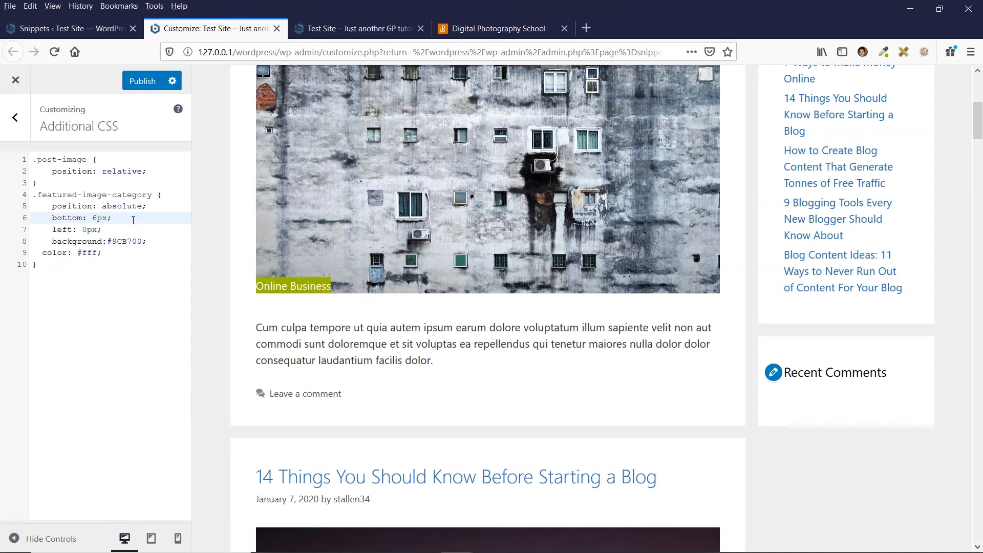
mouse_move(329, 300)
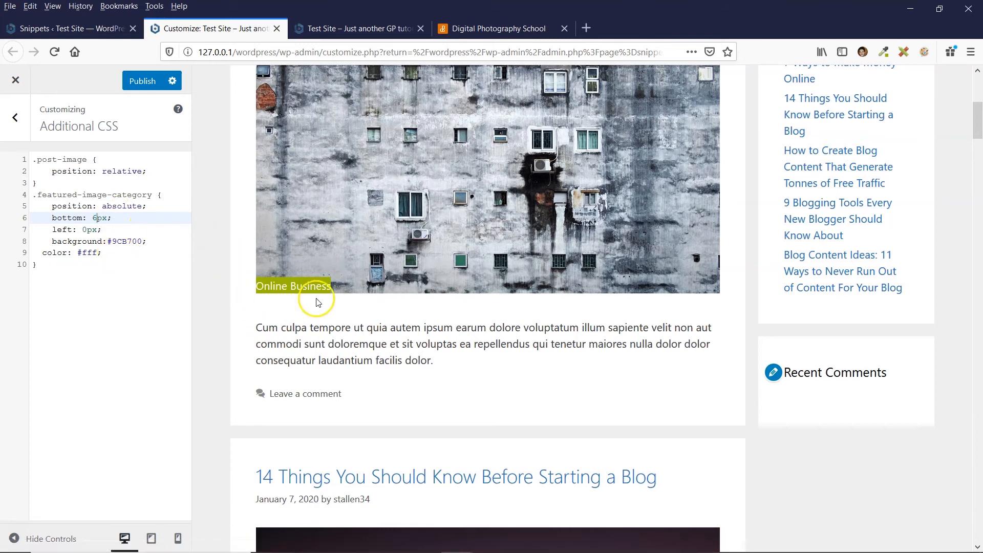
mouse_move(318, 286)
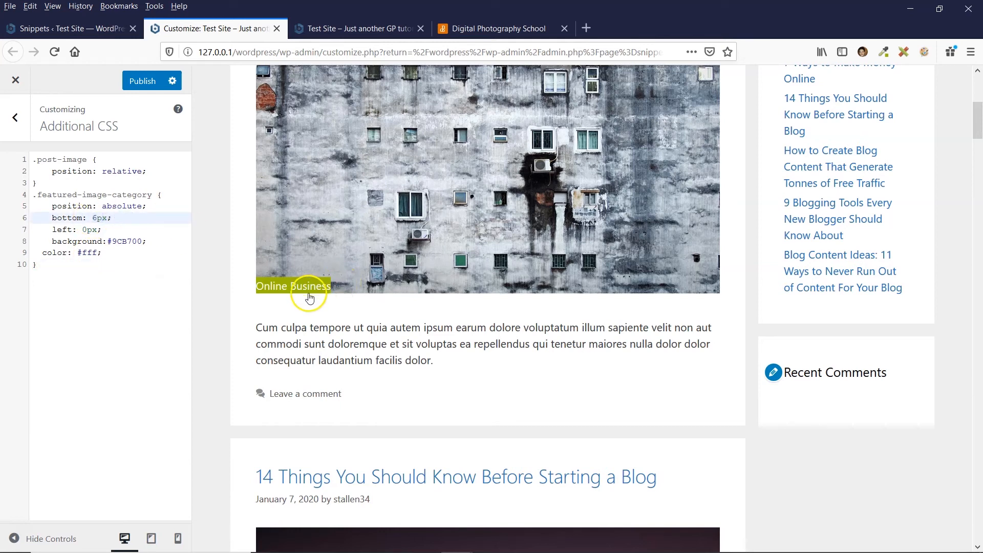
mouse_move(141, 221)
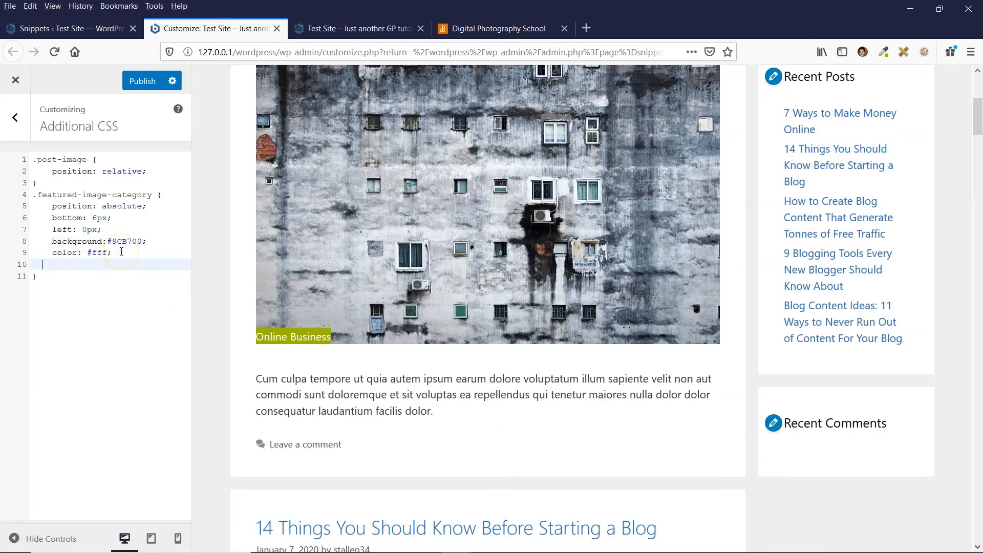
Add padding around the label, ending with 25px horizontal spacing for a wider green tag.
type("padding: ;")
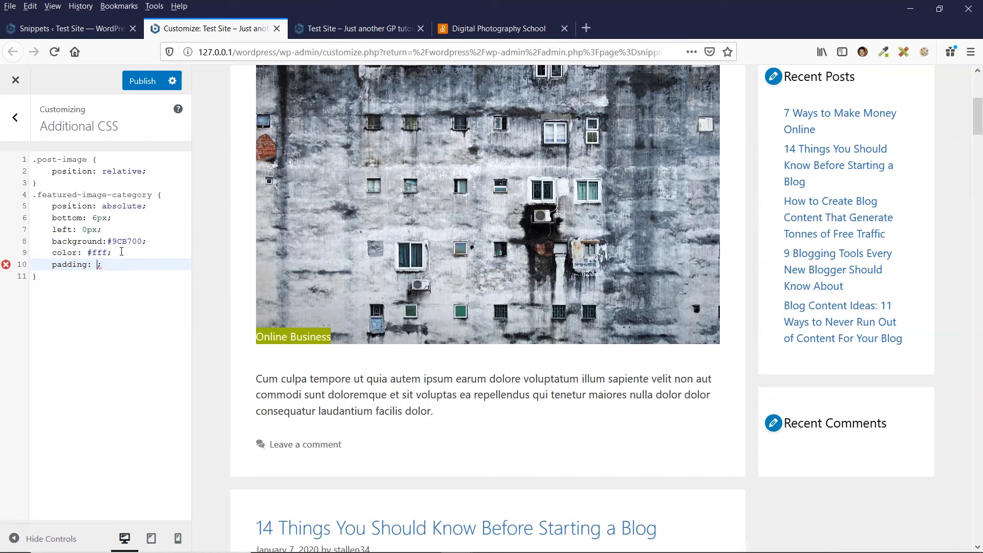
type("5")
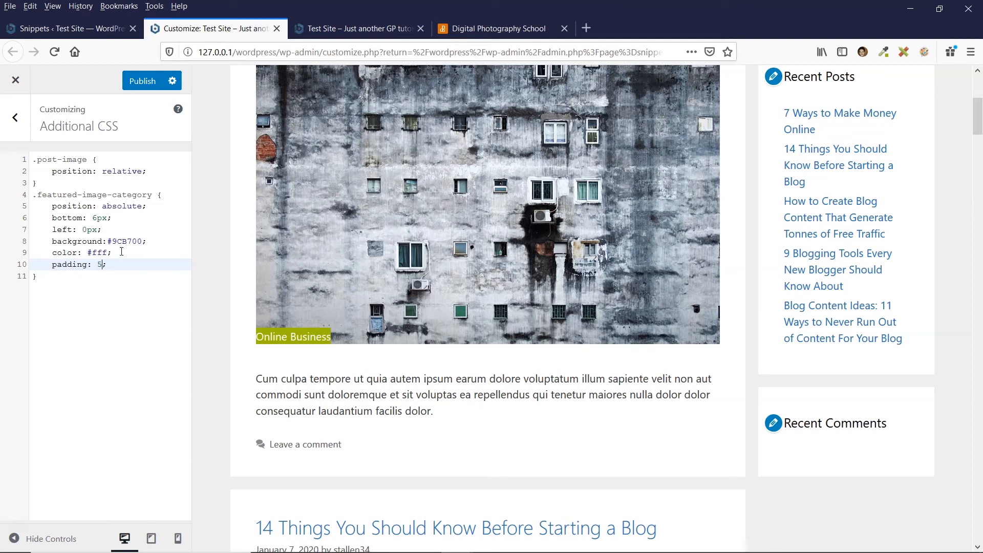
type("px")
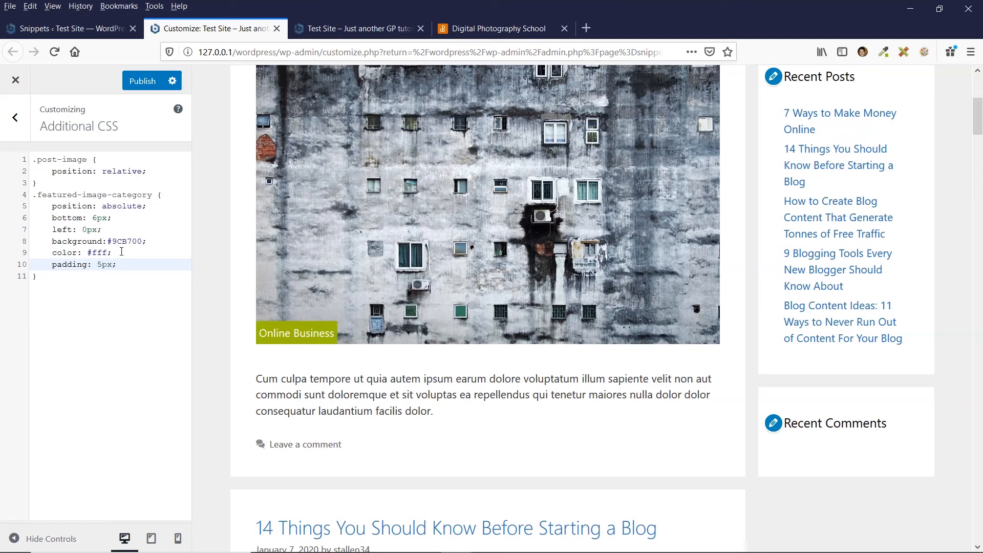
type("25px")
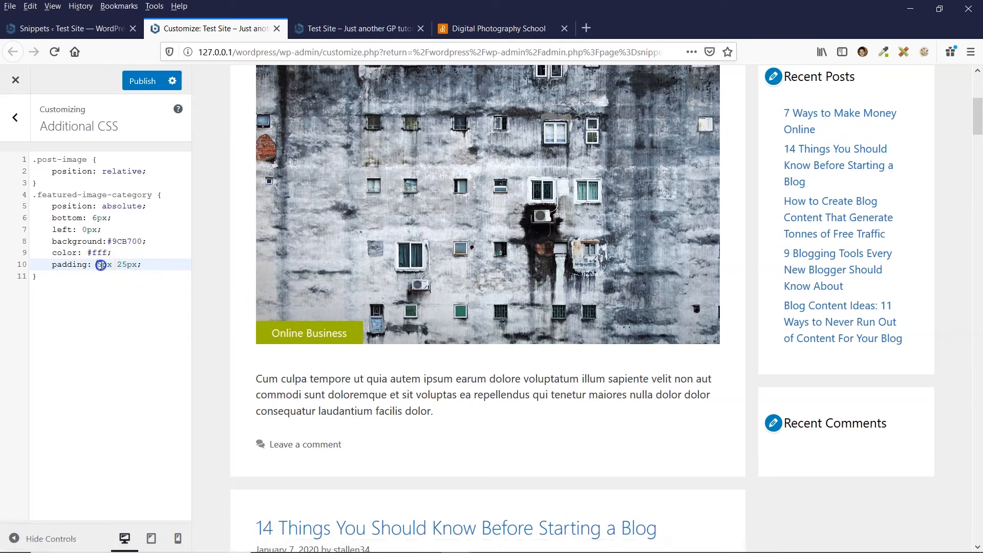
type("5")
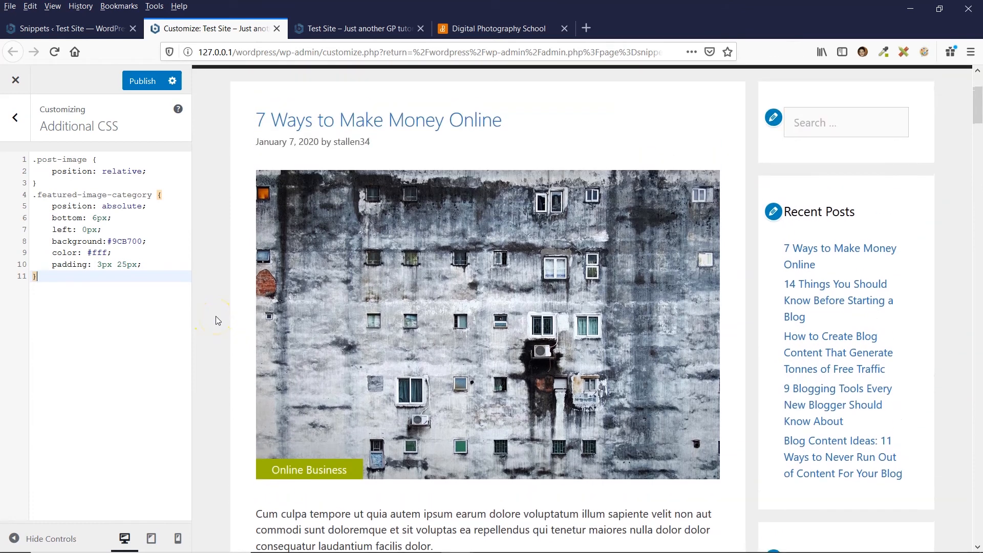
scroll("down", 3)
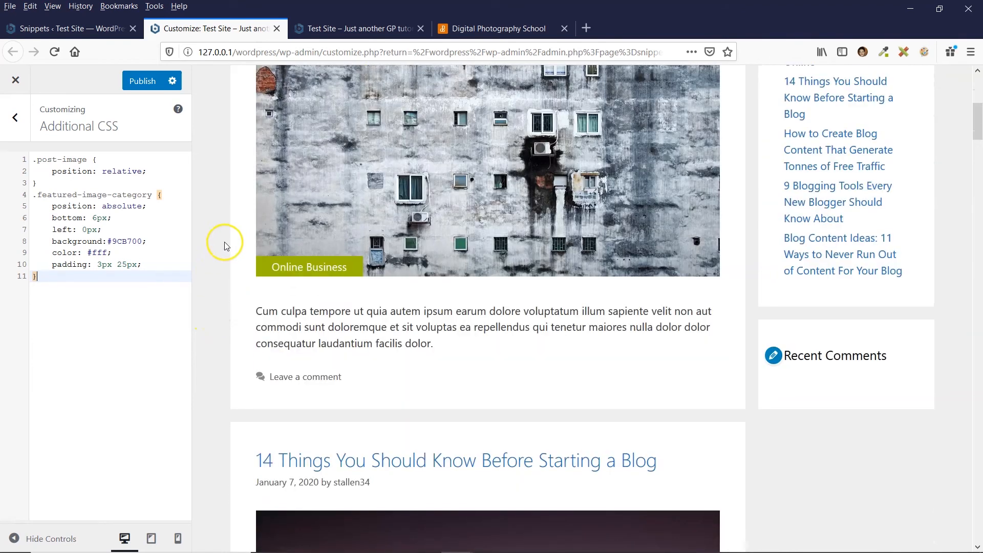
mouse_move(286, 267)
type("2")
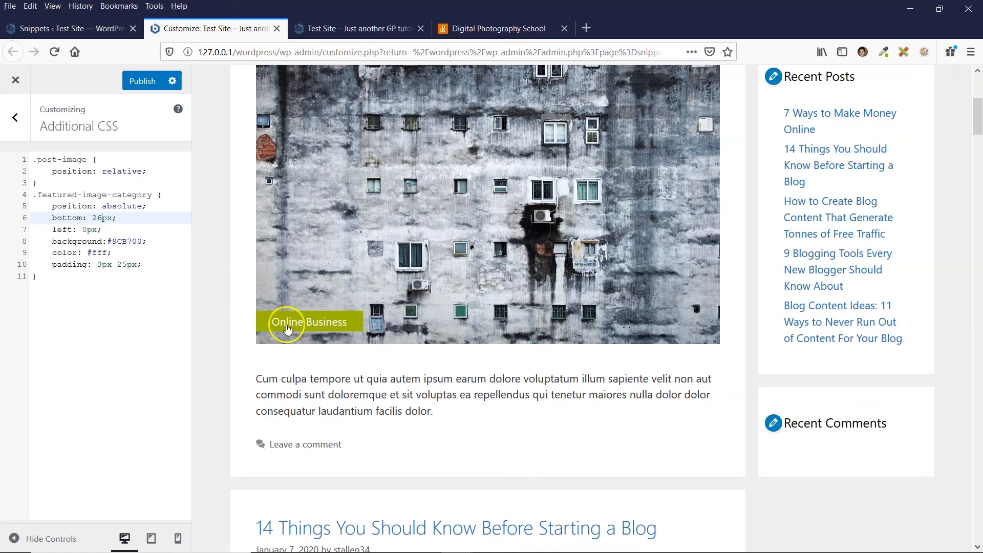
Compare the raised 26px label against the Digital Photography School reference, then review the preview.
left_click(500, 29)
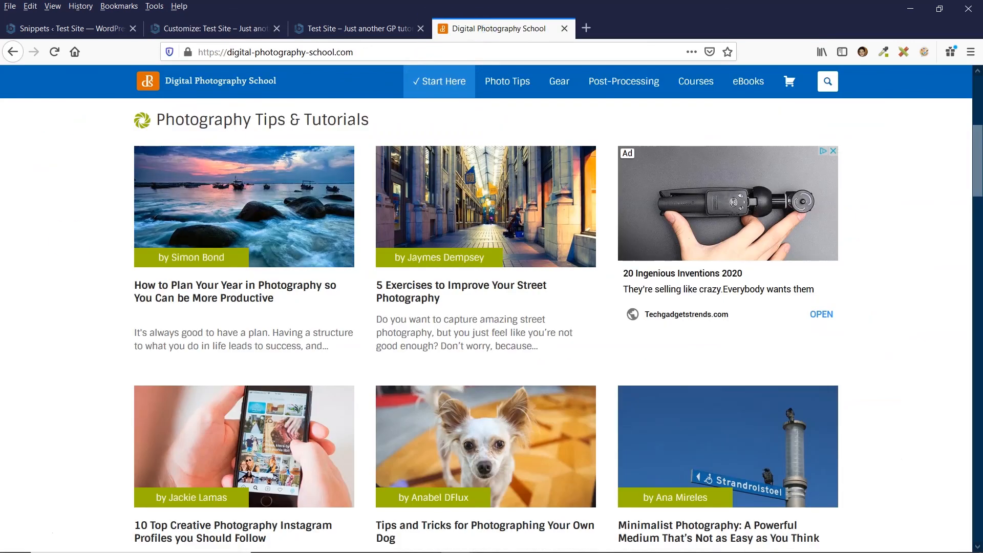
mouse_move(878, 269)
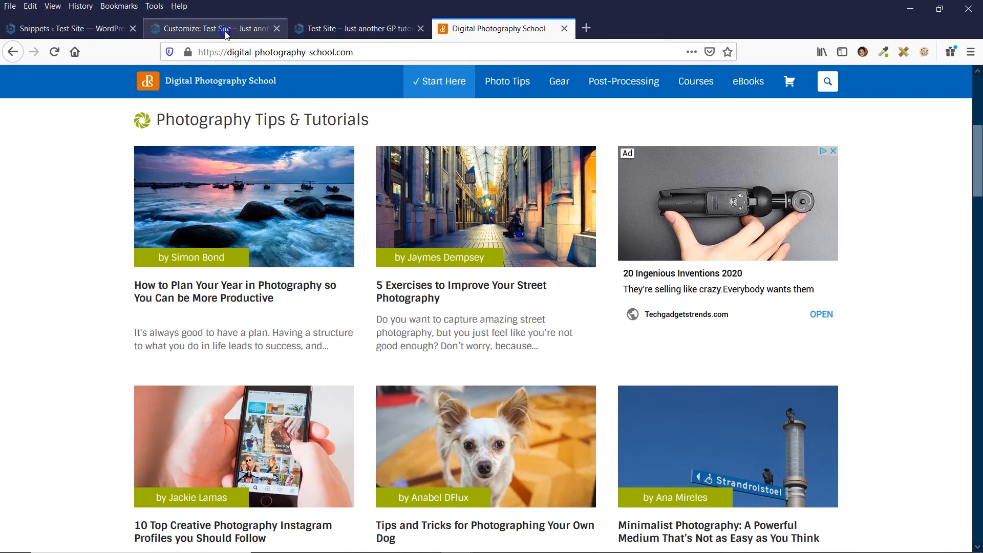
left_click(213, 29)
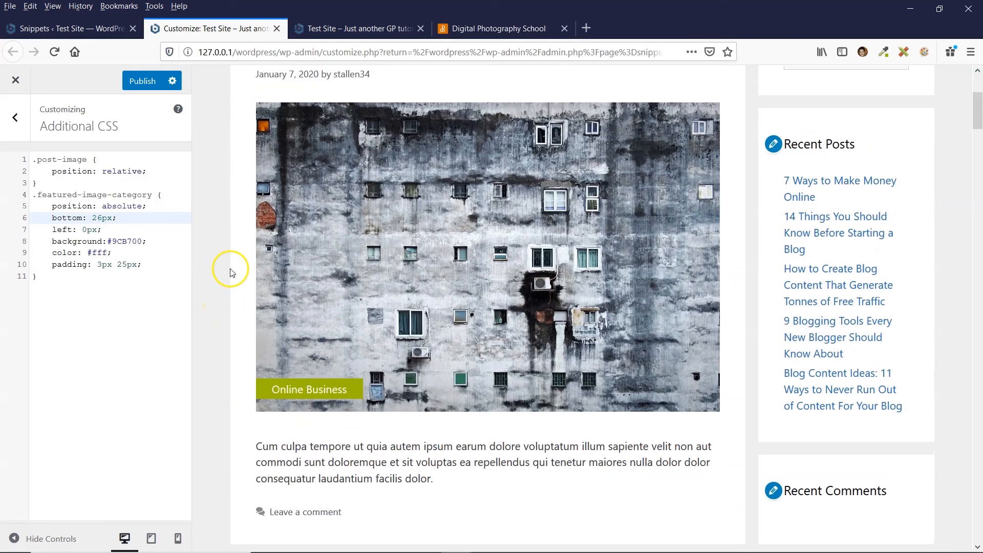
scroll("down", 3)
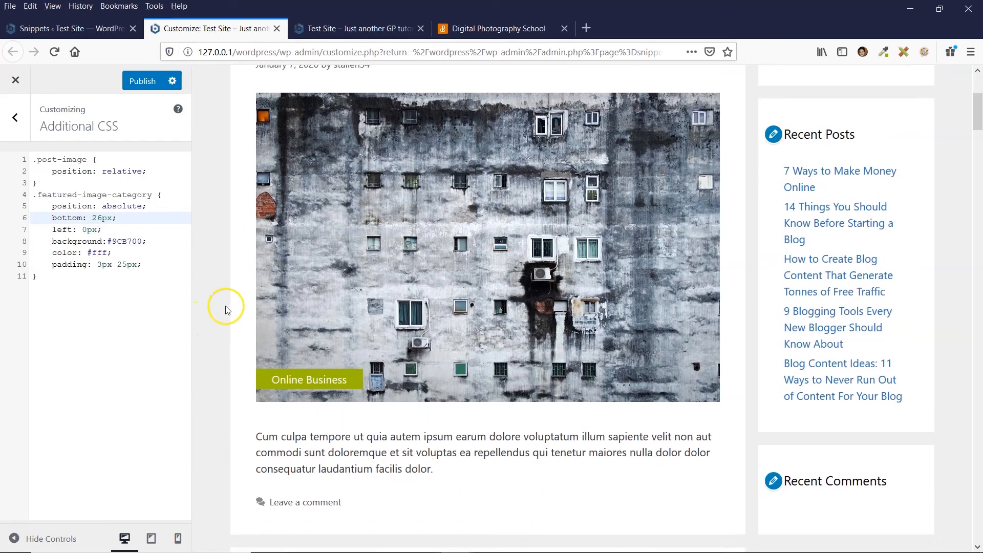
scroll("down", 3)
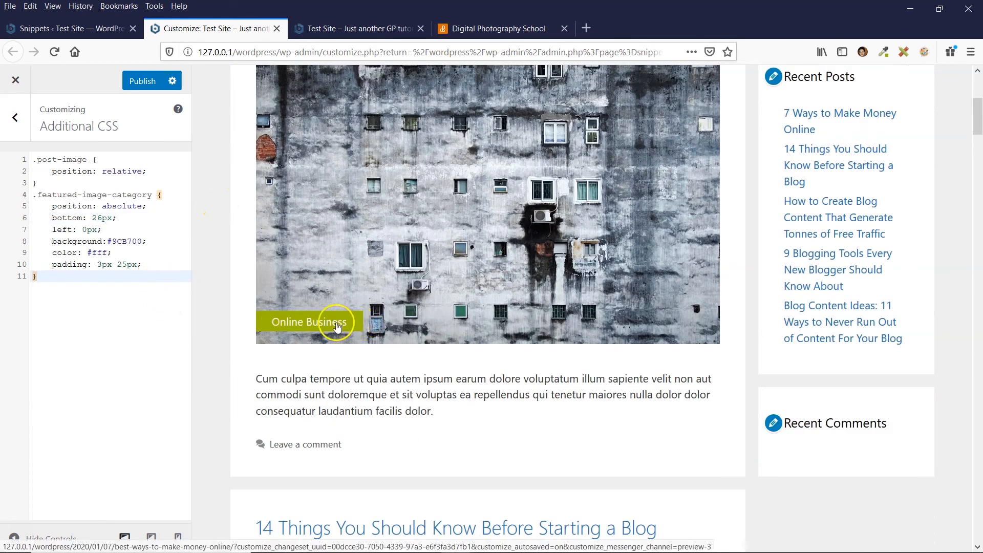
mouse_move(262, 323)
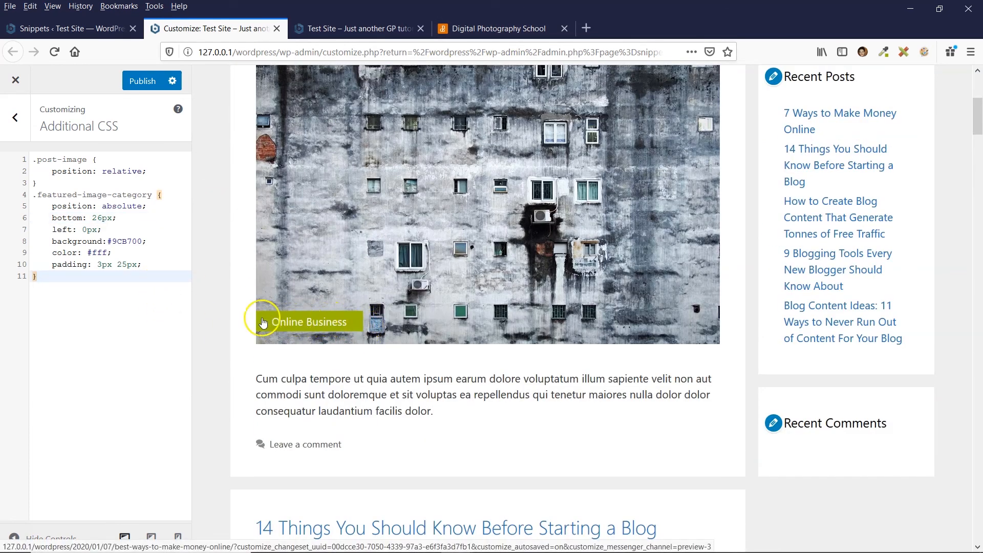
Publish the Customizer CSS and check the green Online Business tag on the live blog.
left_click(151, 79)
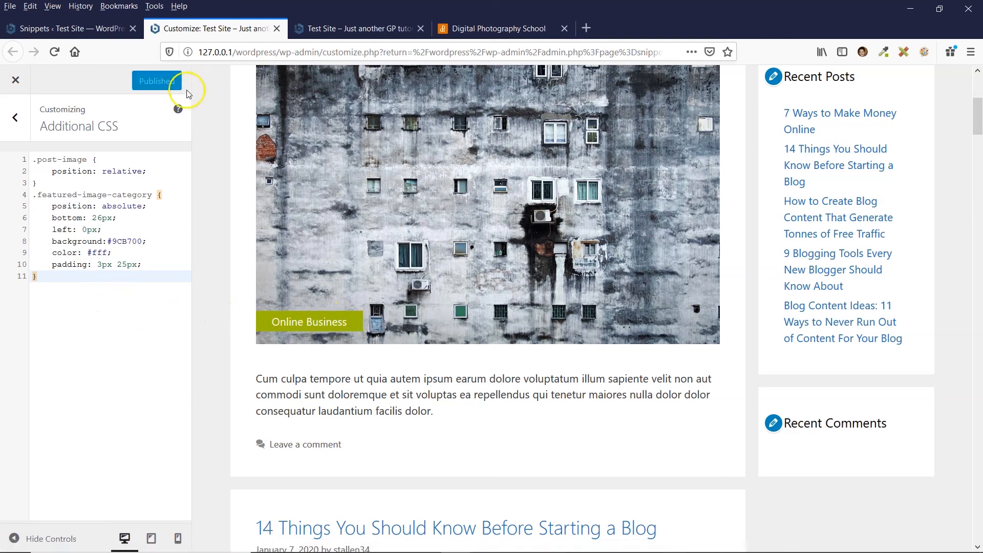
left_click(358, 28)
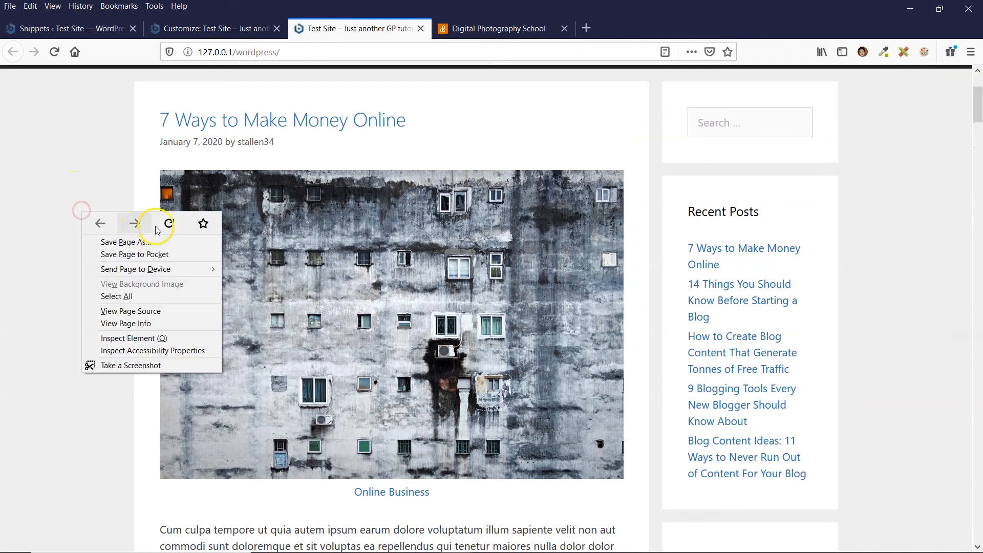
scroll("down", 3)
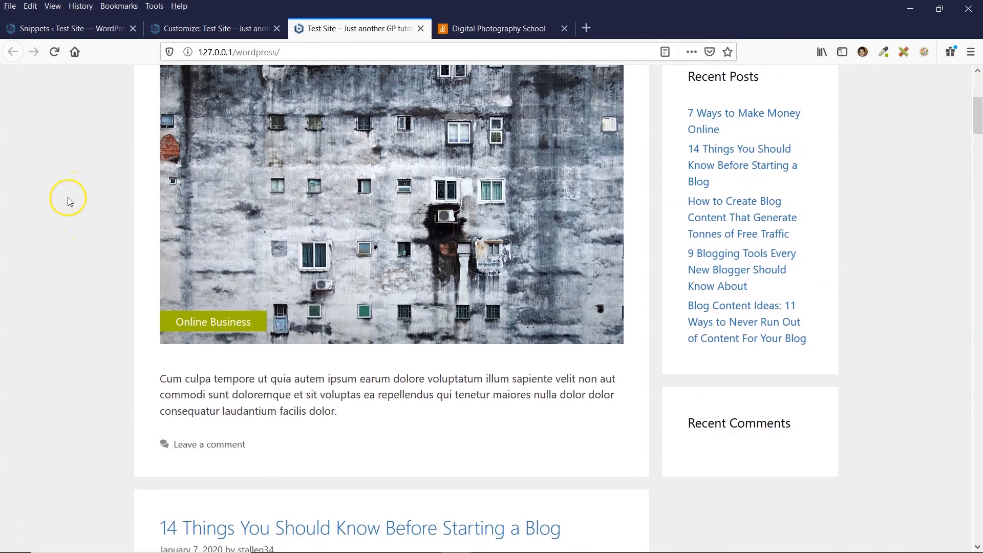
scroll("down", 3)
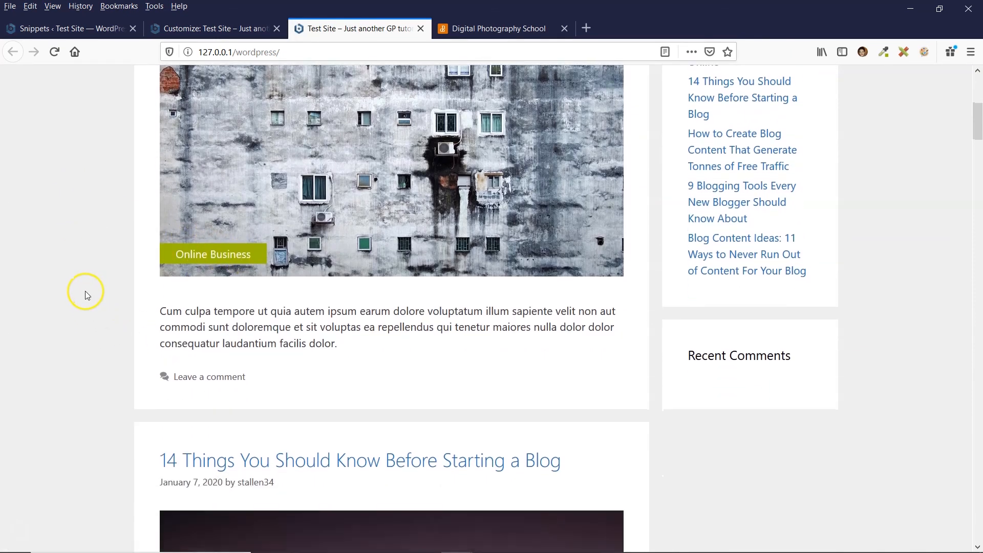
mouse_move(213, 254)
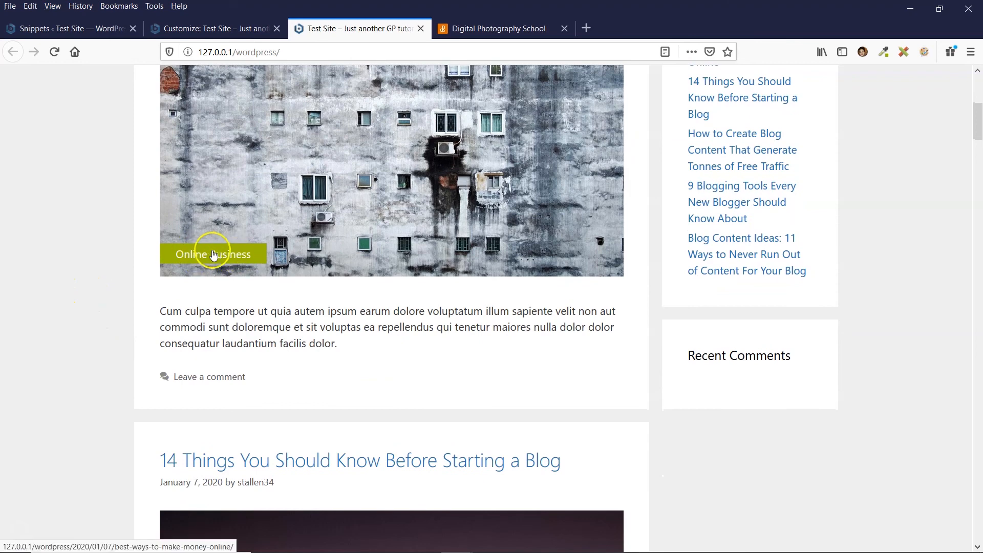
scroll("down", 3)
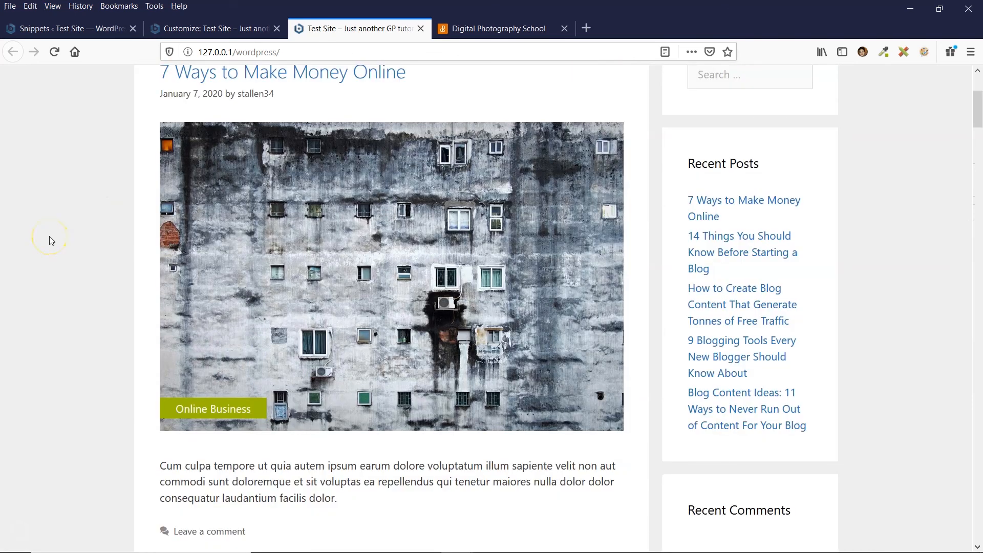
mouse_move(629, 90)
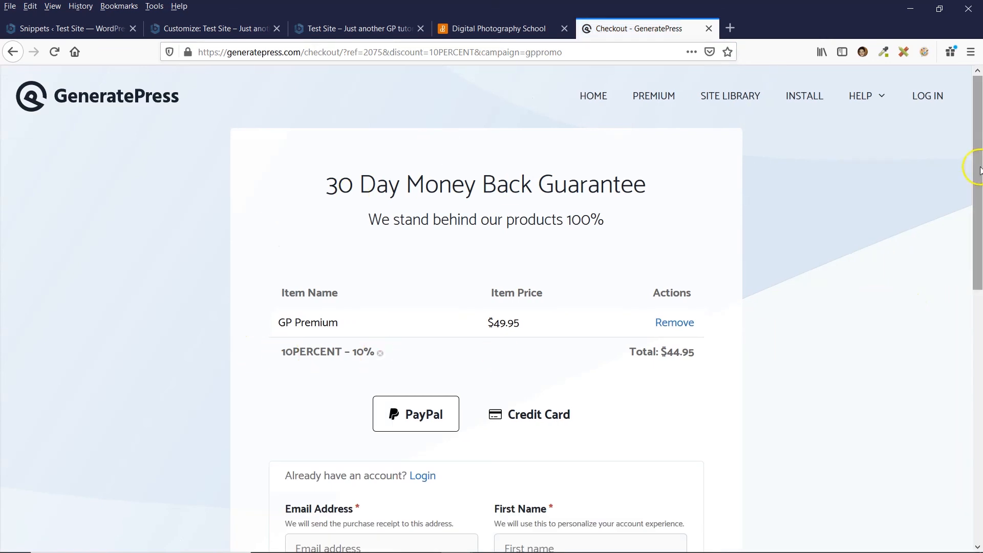
Return from the GeneratePress checkout tab to the live Test Site blog.
left_click(354, 28)
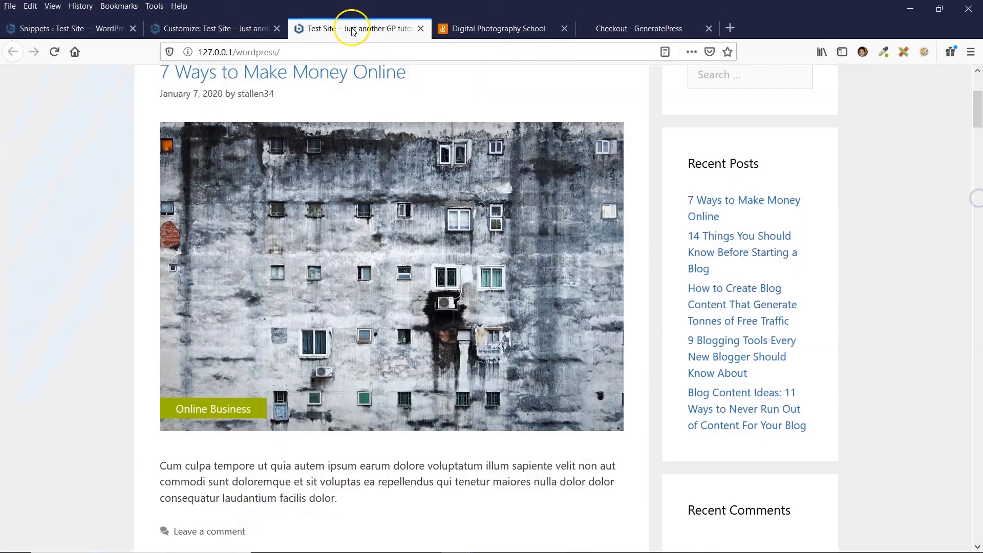
mouse_move(85, 204)
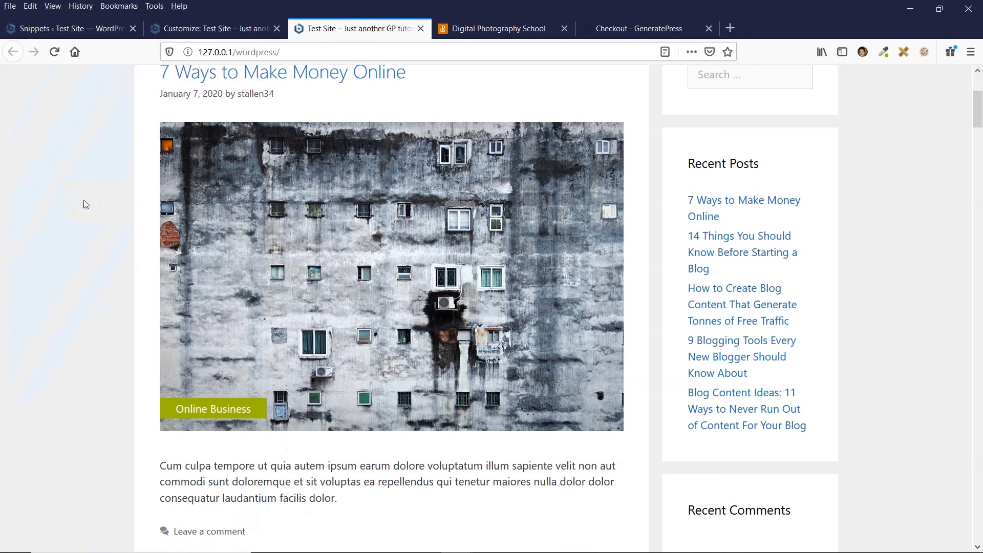